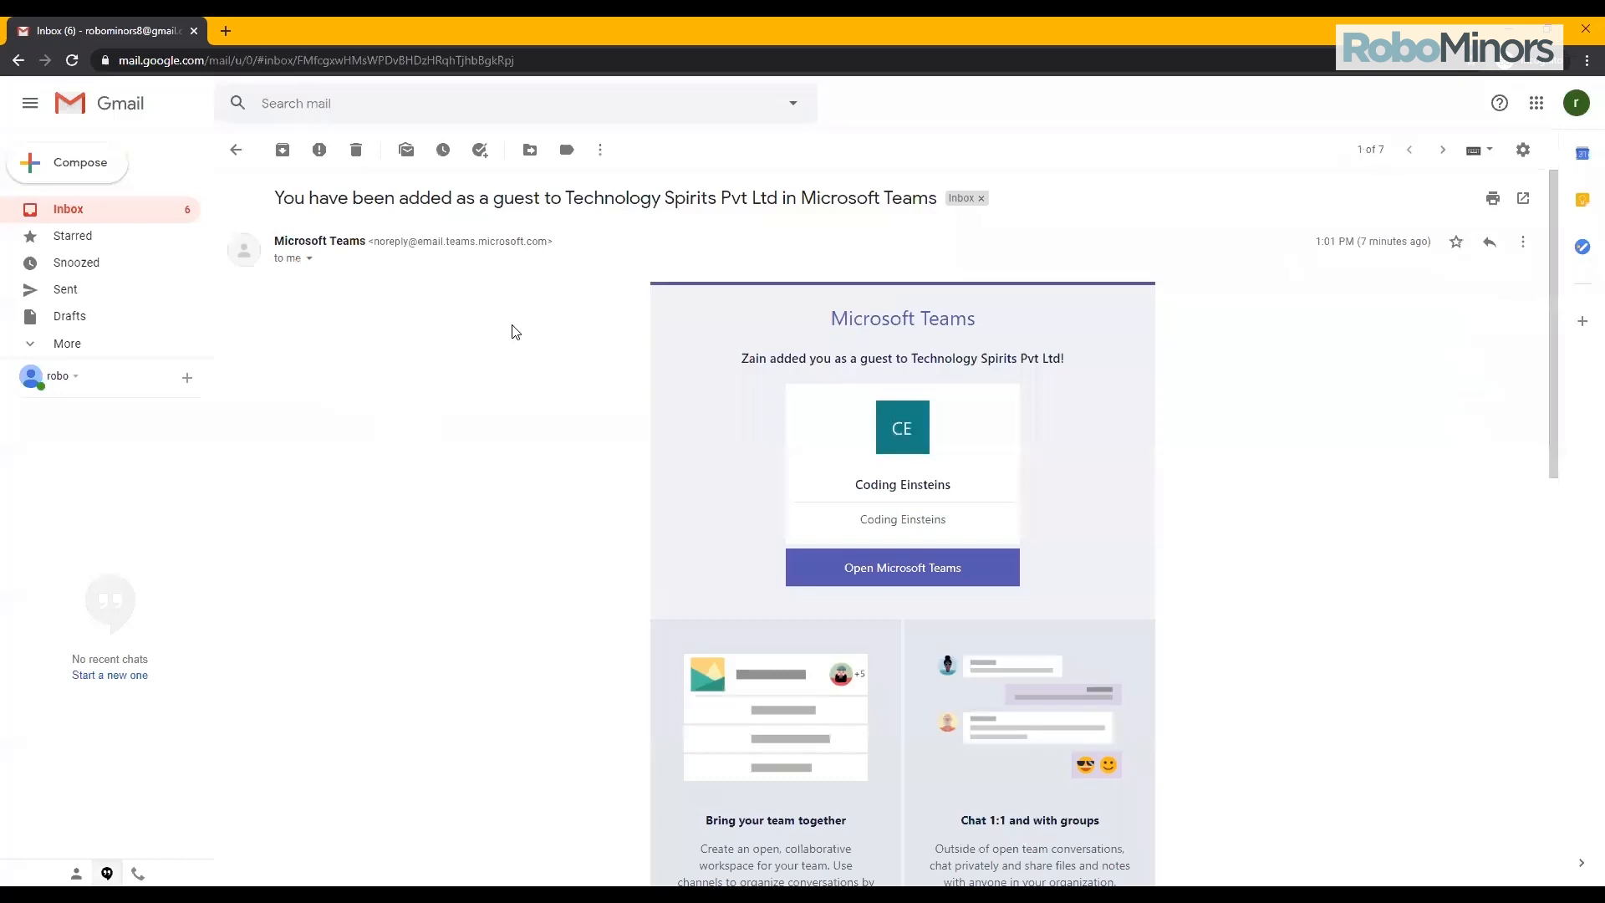
- Open the Coding Einsteins Teams guest invitation from the Gmail email
{"action": "double_click", "coordinate": [902, 484]}
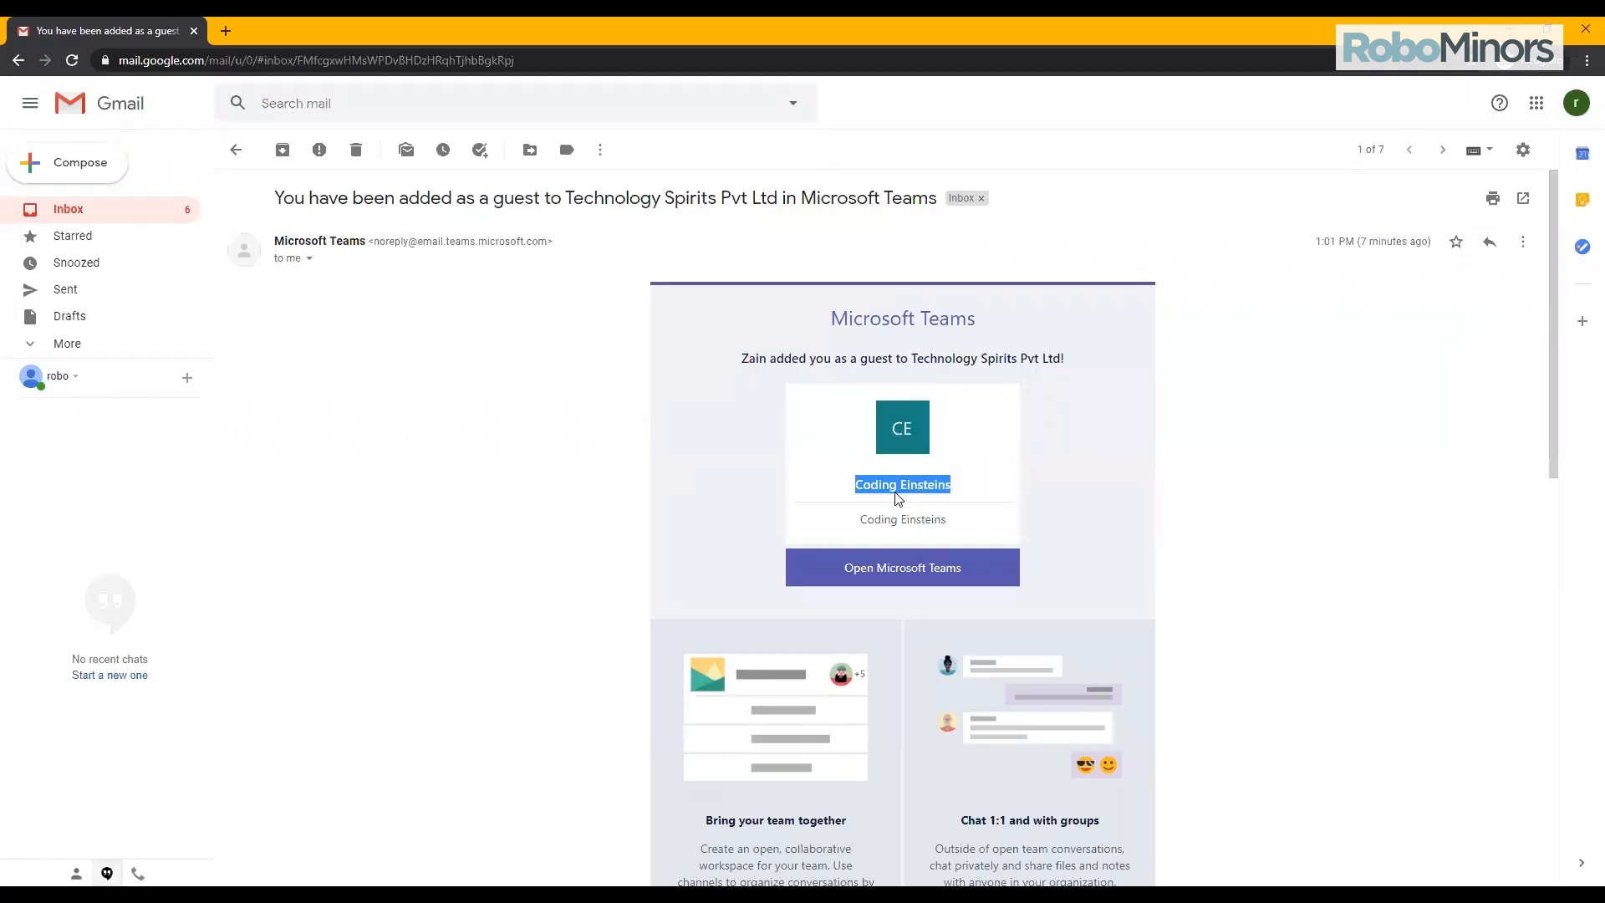
{"action": "mouse_move", "coordinate": [962, 567]}
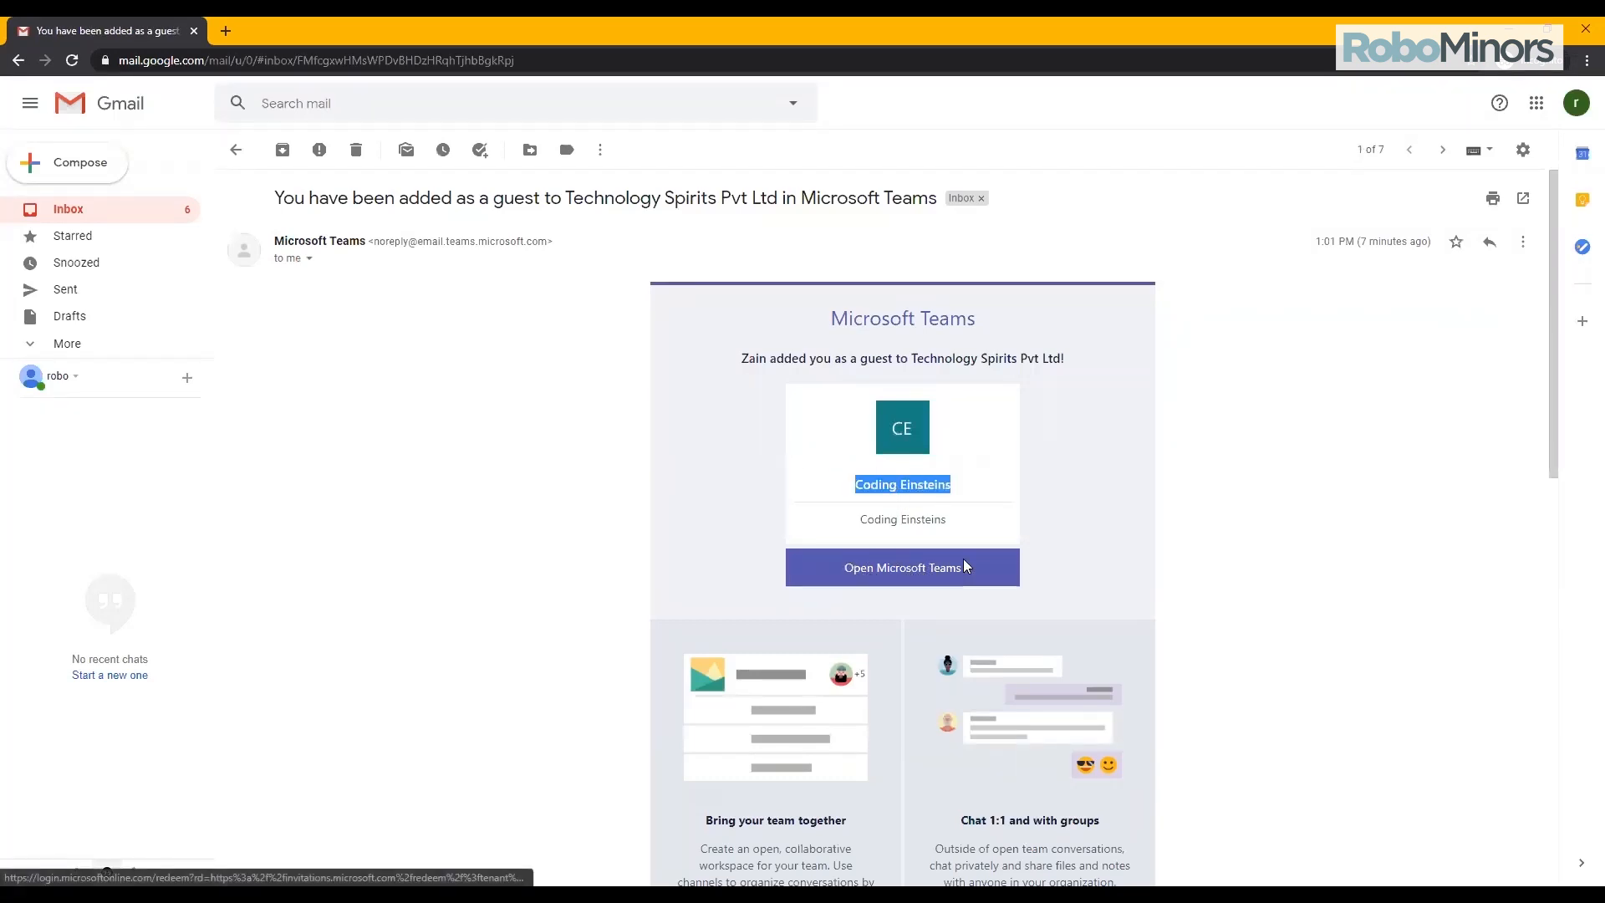
{"action": "mouse_move", "coordinate": [911, 580]}
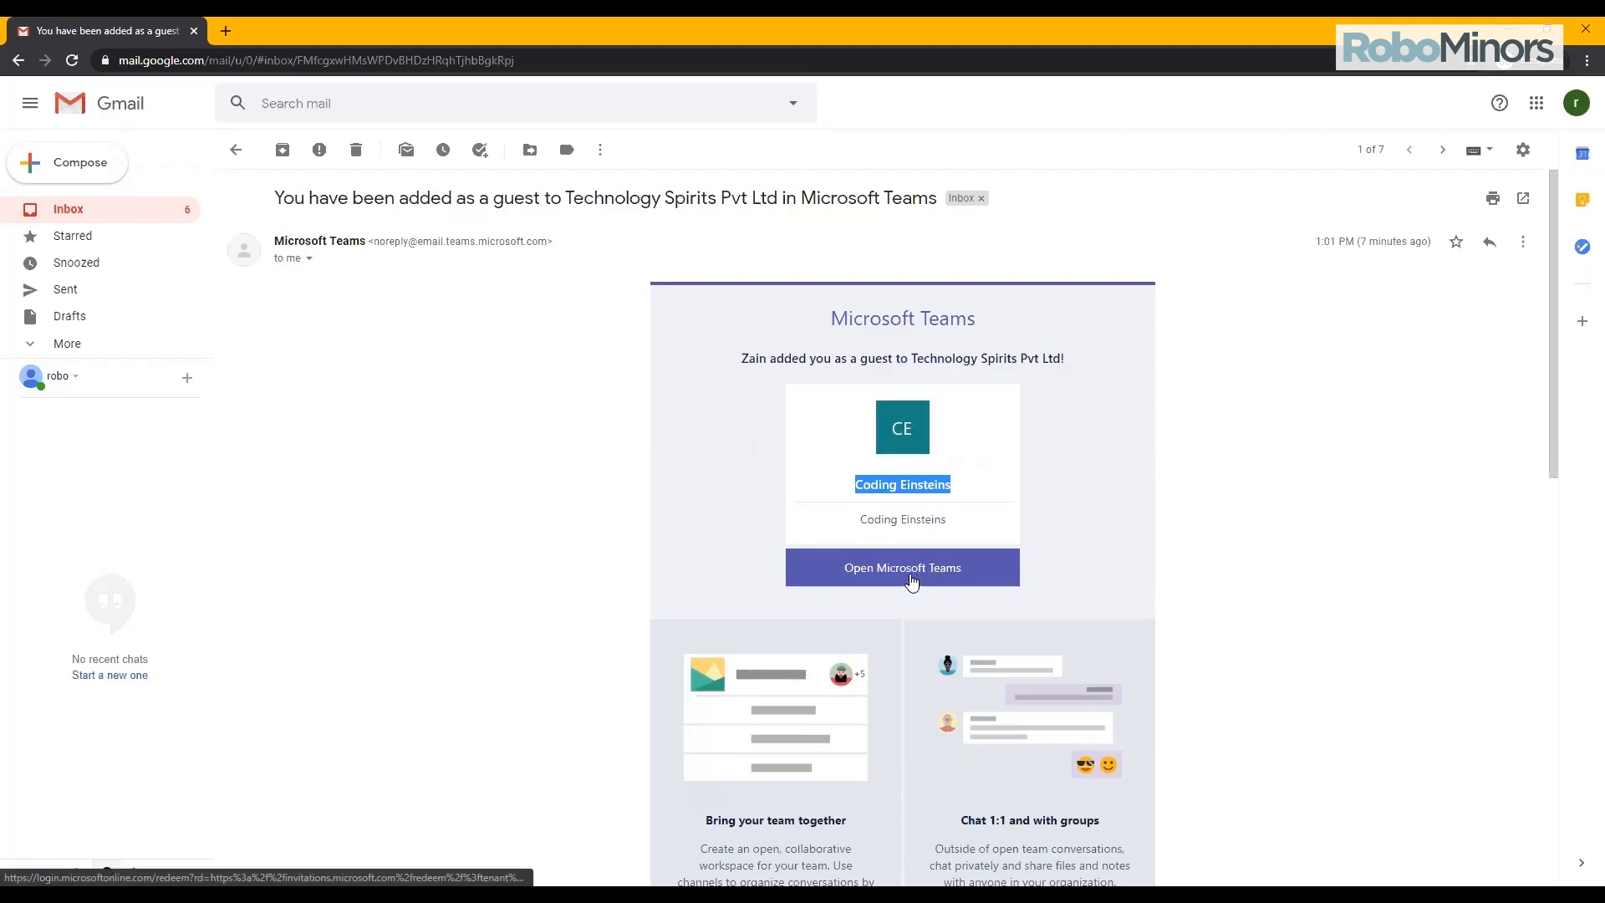
{"action": "left_click", "coordinate": [902, 567]}
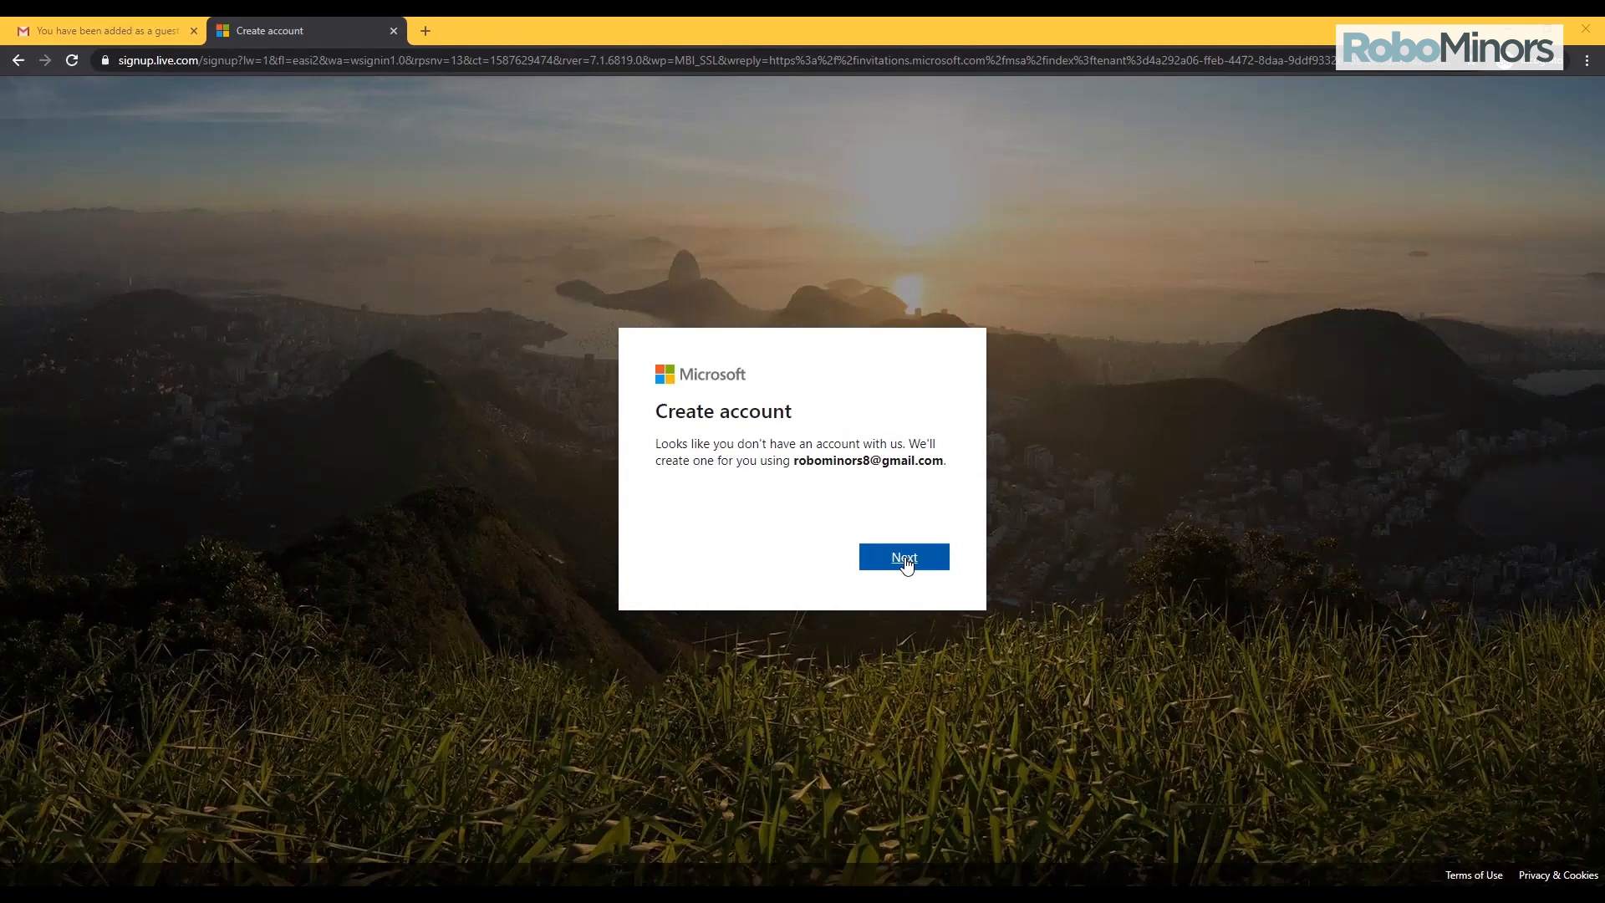
- Create the Microsoft account with a password, then return to the Gmail inbox
{"action": "left_click", "coordinate": [903, 556]}
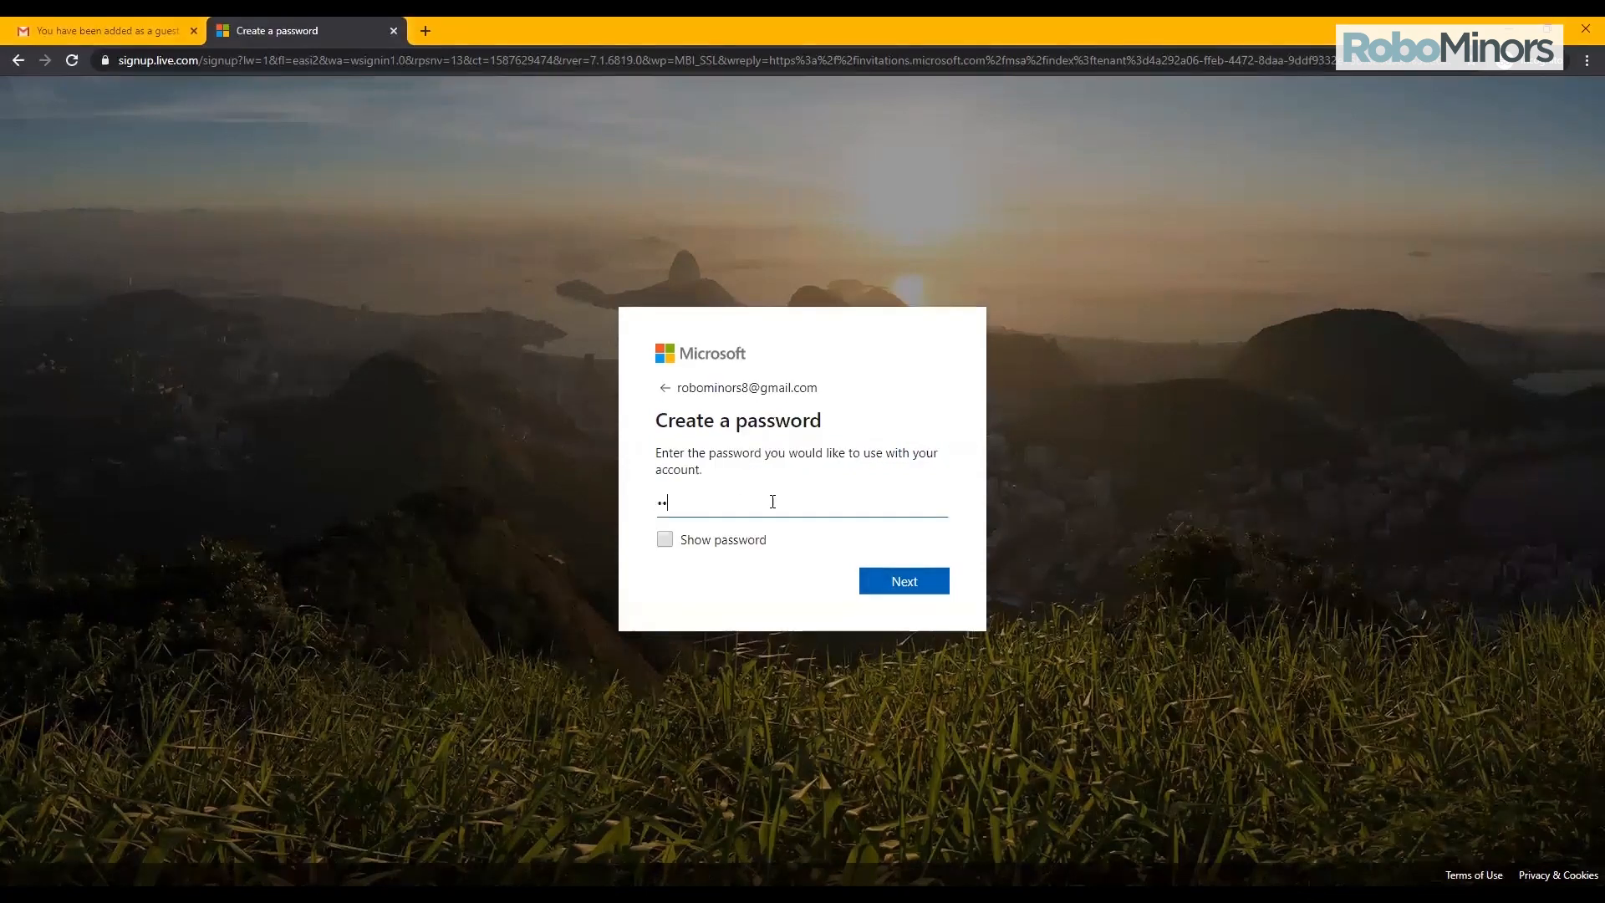
{"action": "type", "text": "password"}
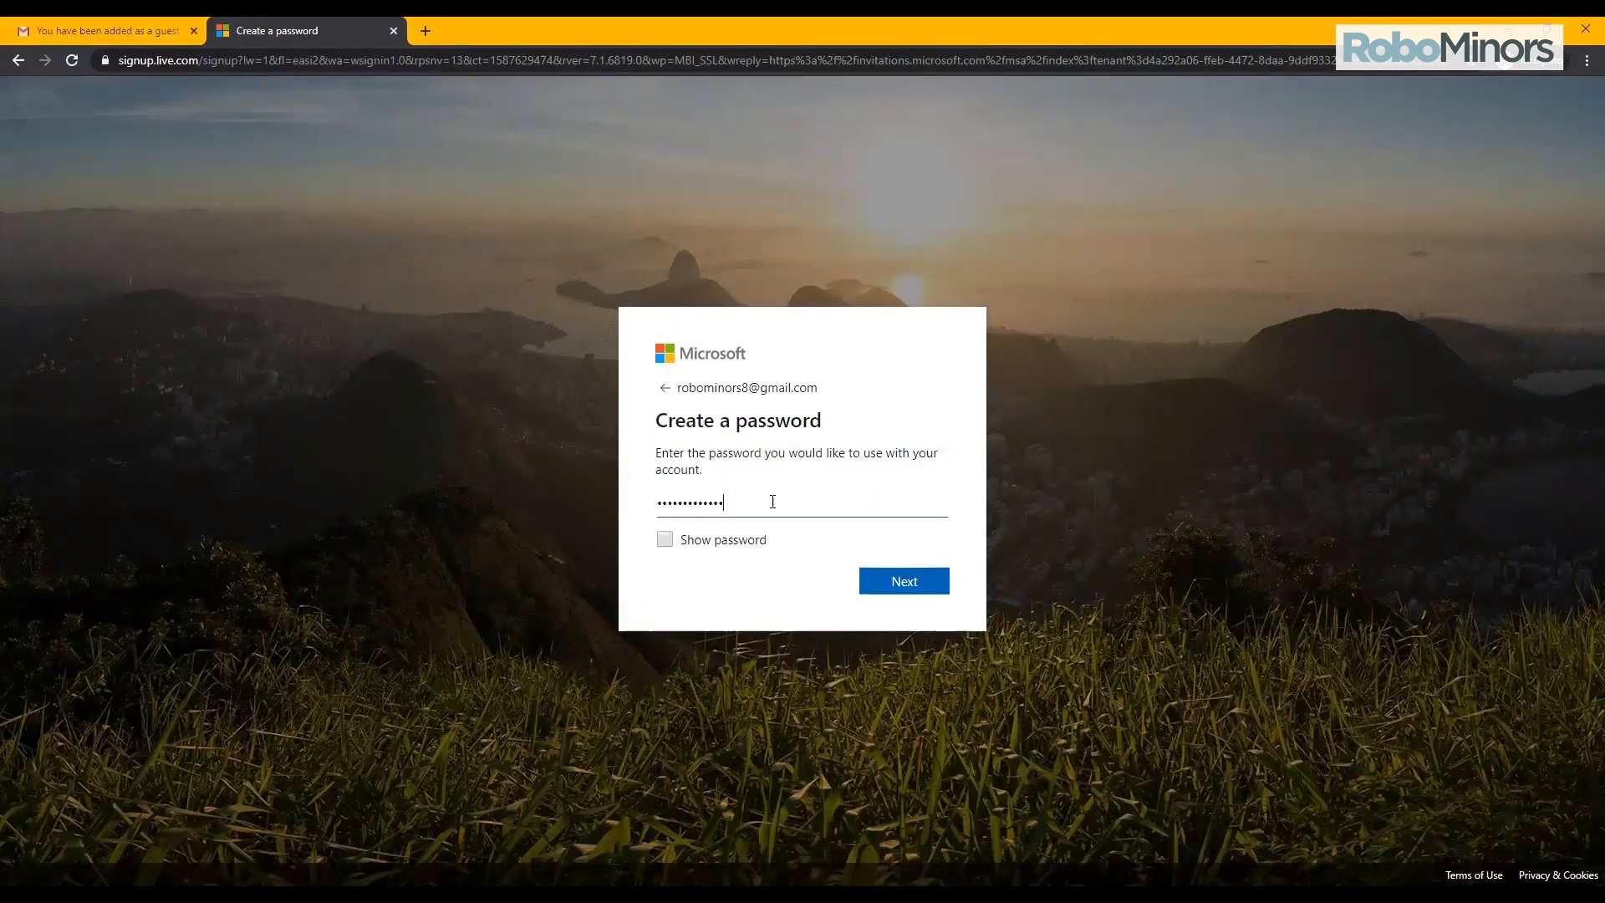
{"action": "left_click", "coordinate": [902, 580]}
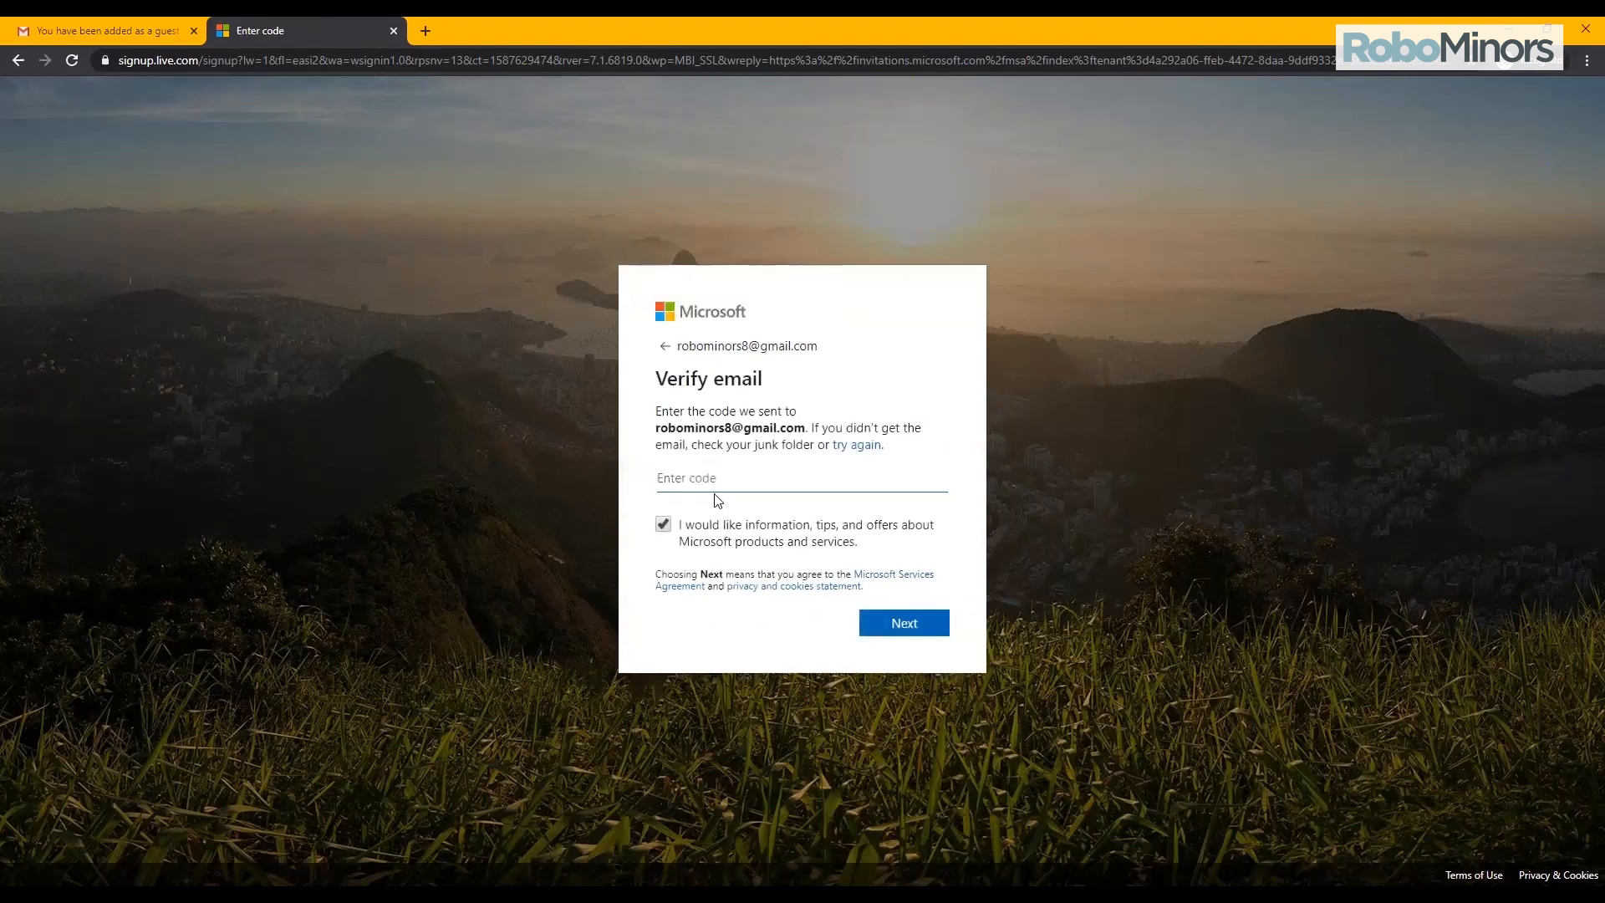
{"action": "left_click", "coordinate": [102, 30]}
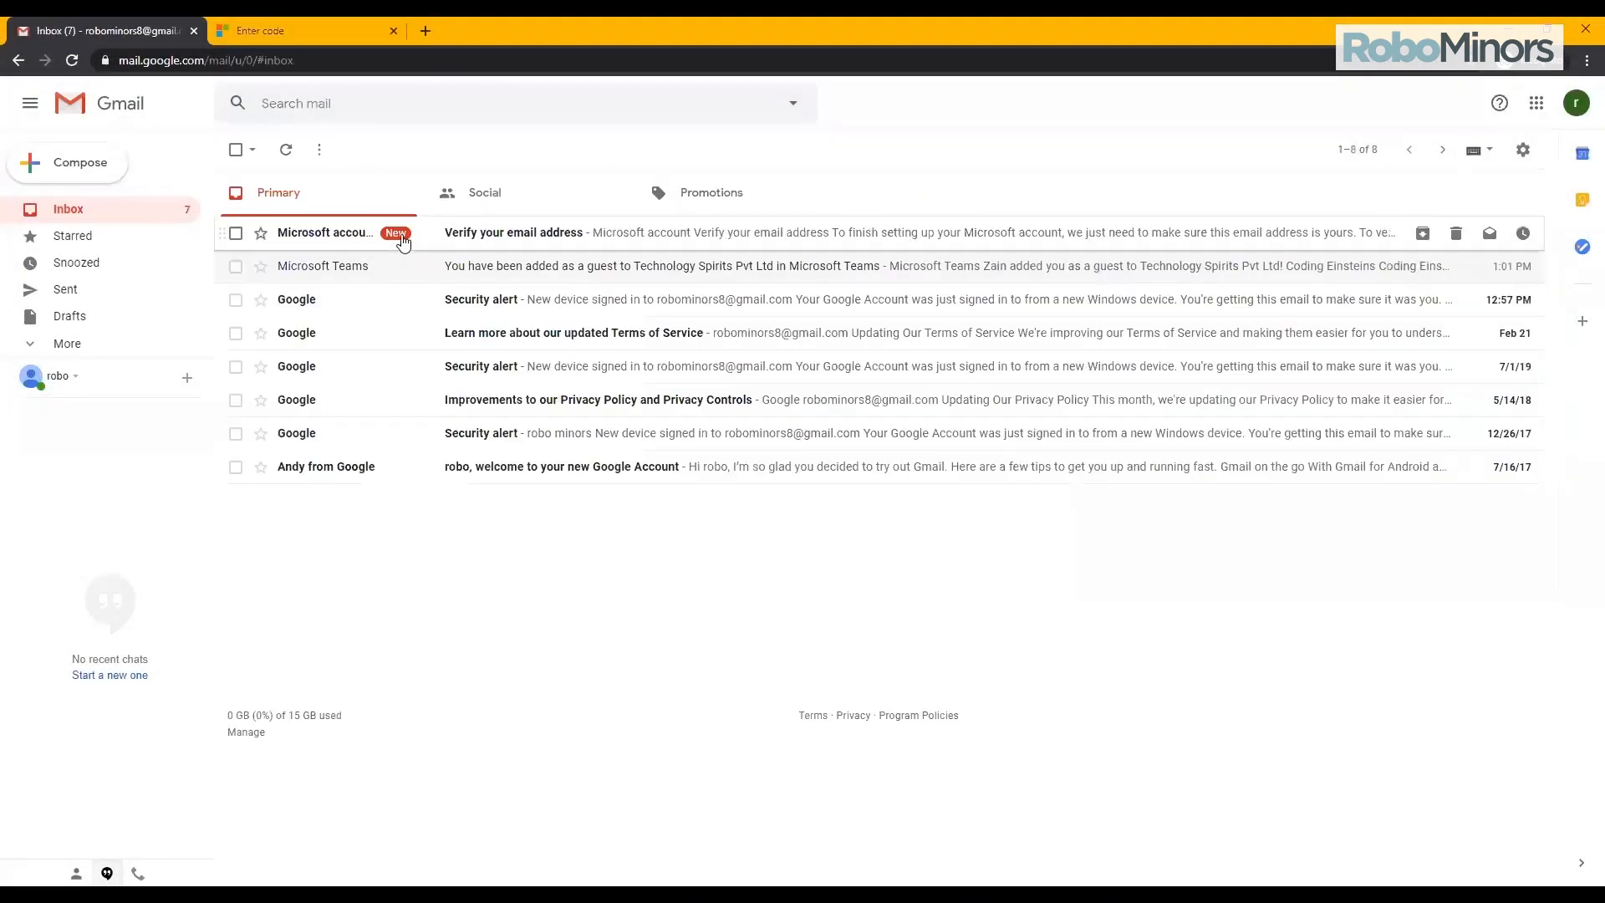
{"action": "left_click", "coordinate": [512, 232]}
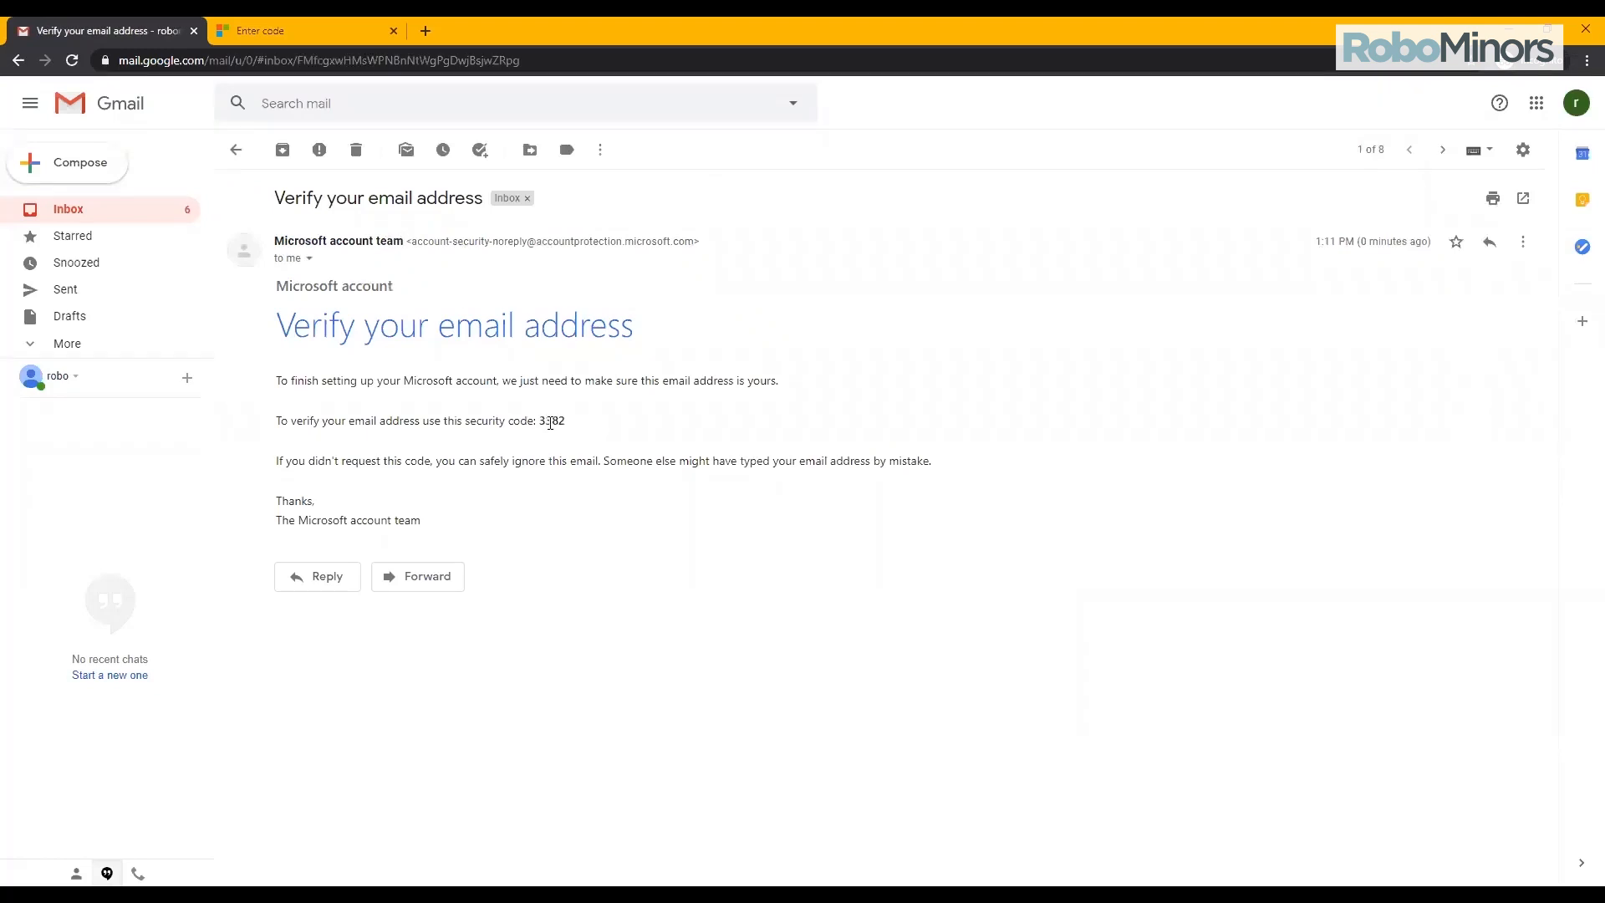
{"action": "right_click", "coordinate": [563, 420]}
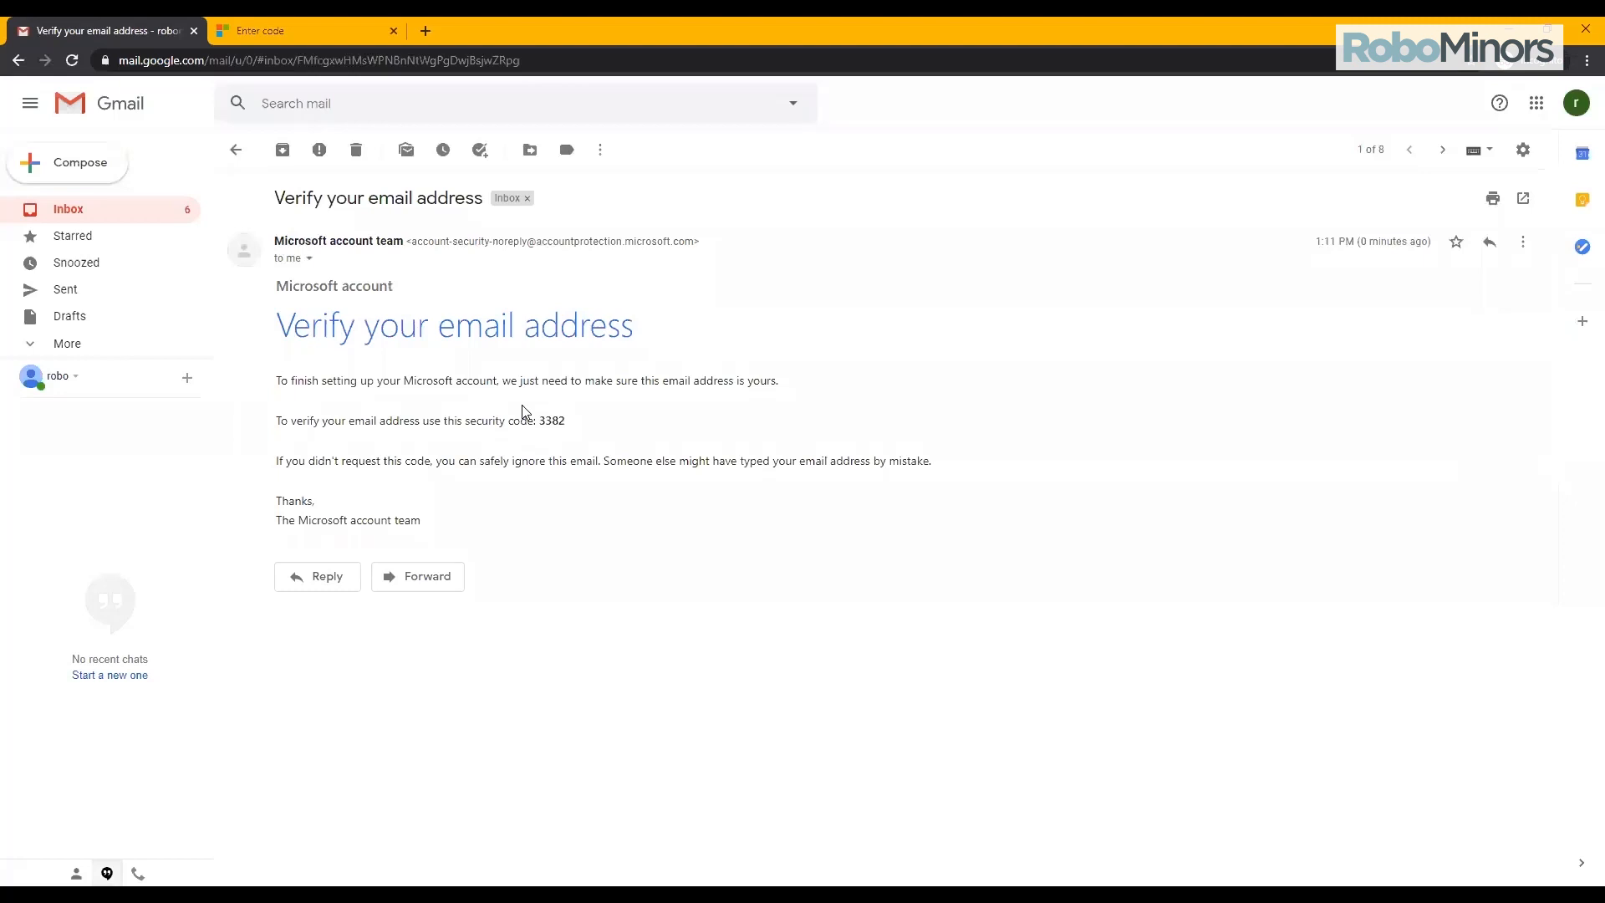
{"action": "double_click", "coordinate": [553, 420]}
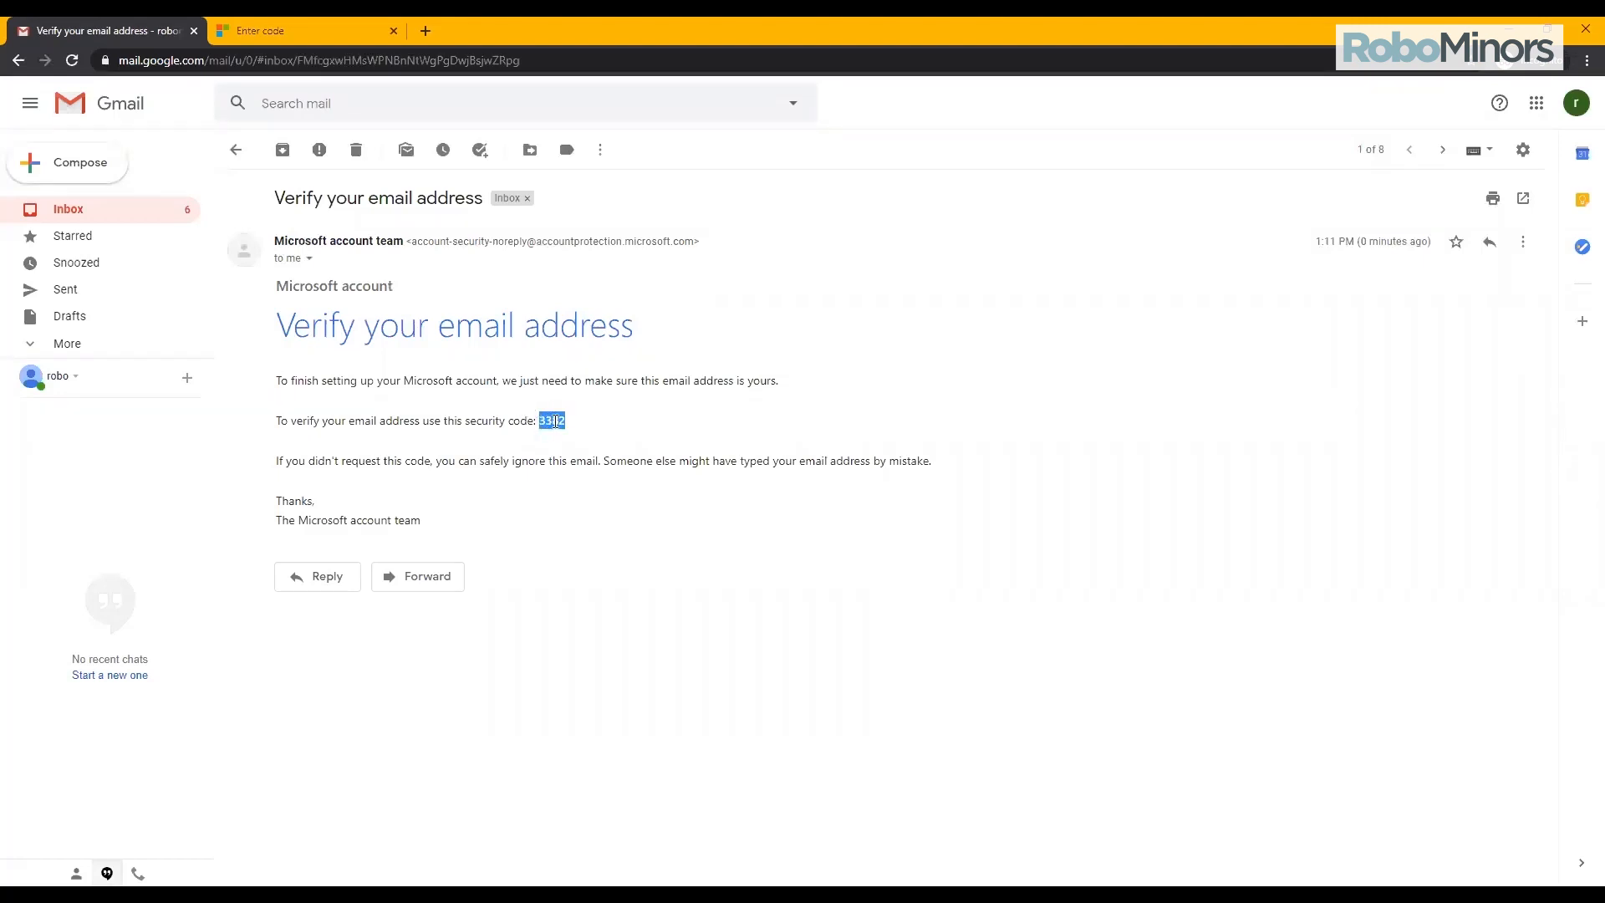
{"action": "left_click", "coordinate": [297, 30]}
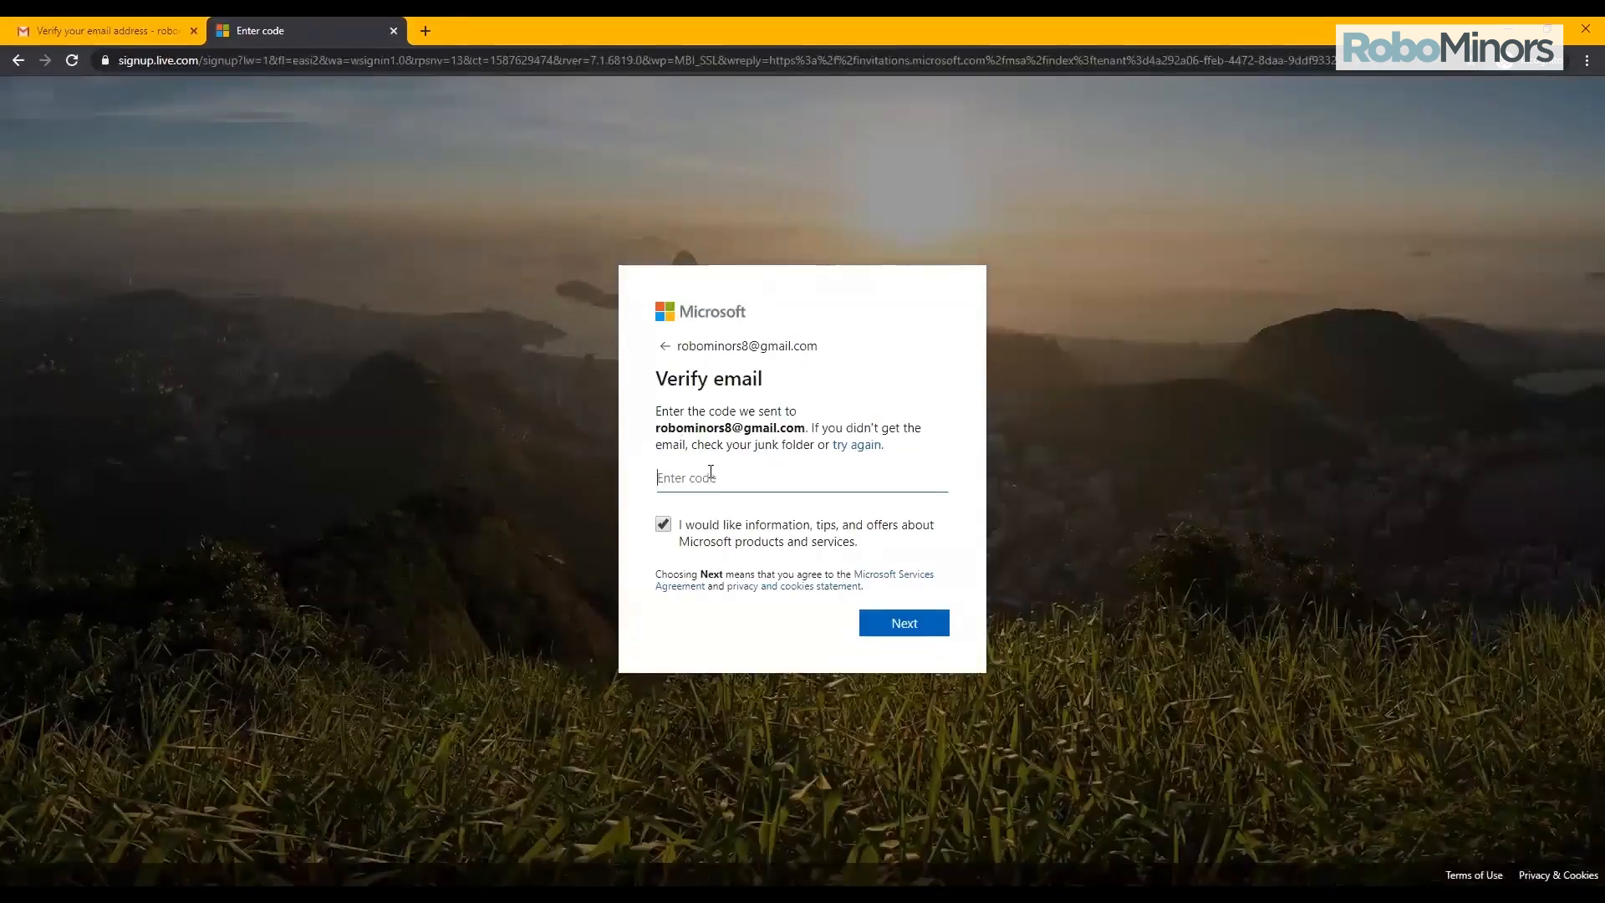
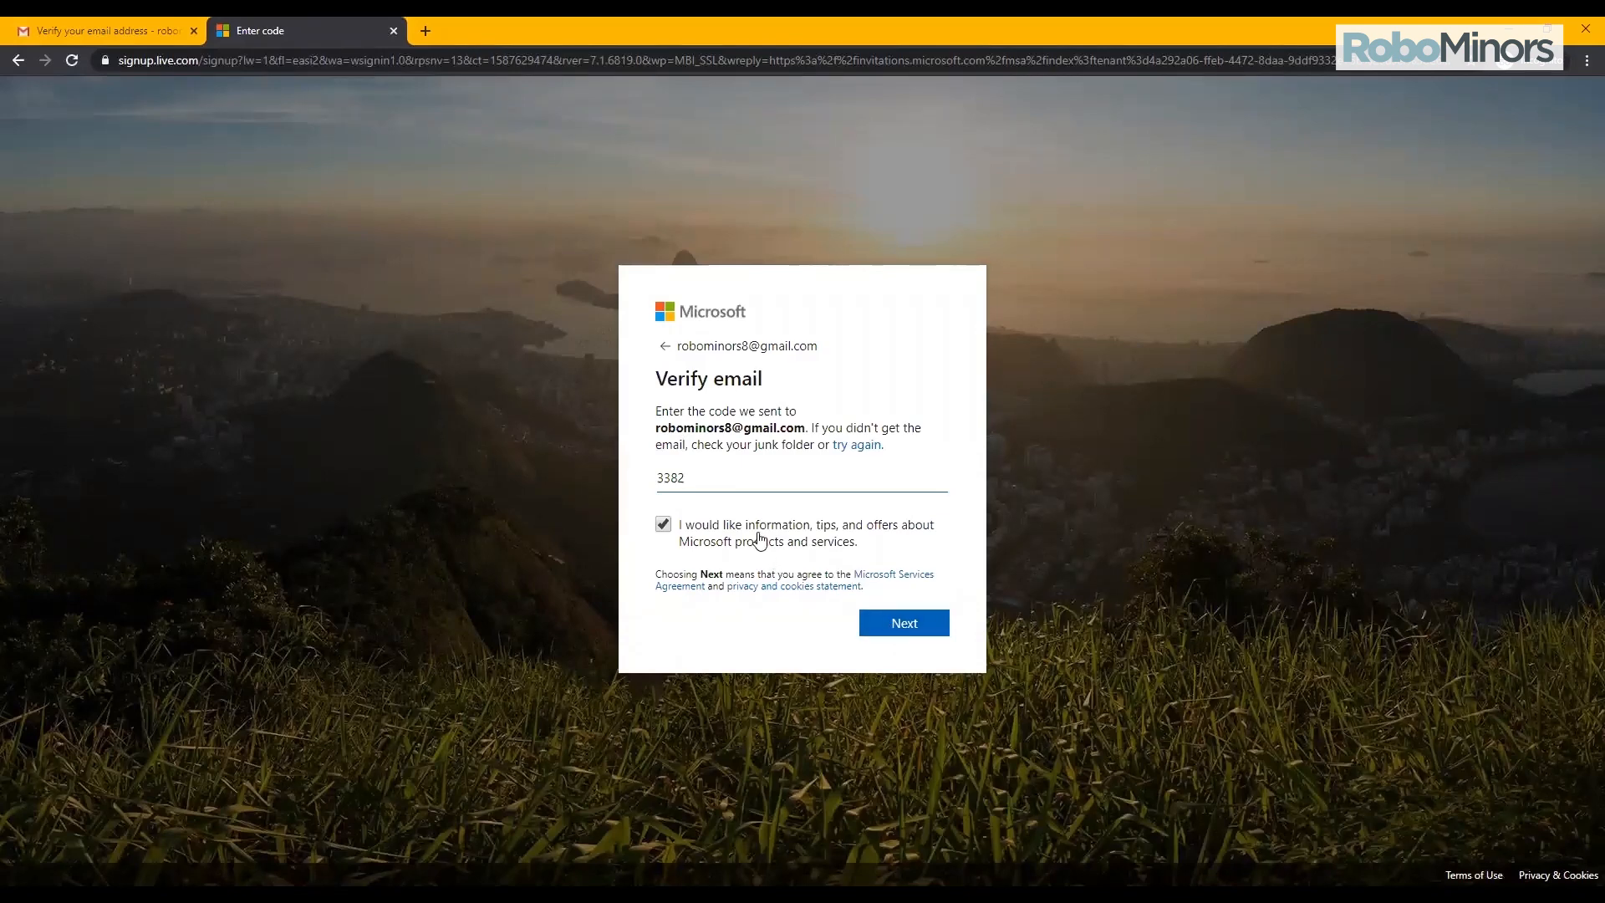
{"action": "left_click", "coordinate": [903, 622]}
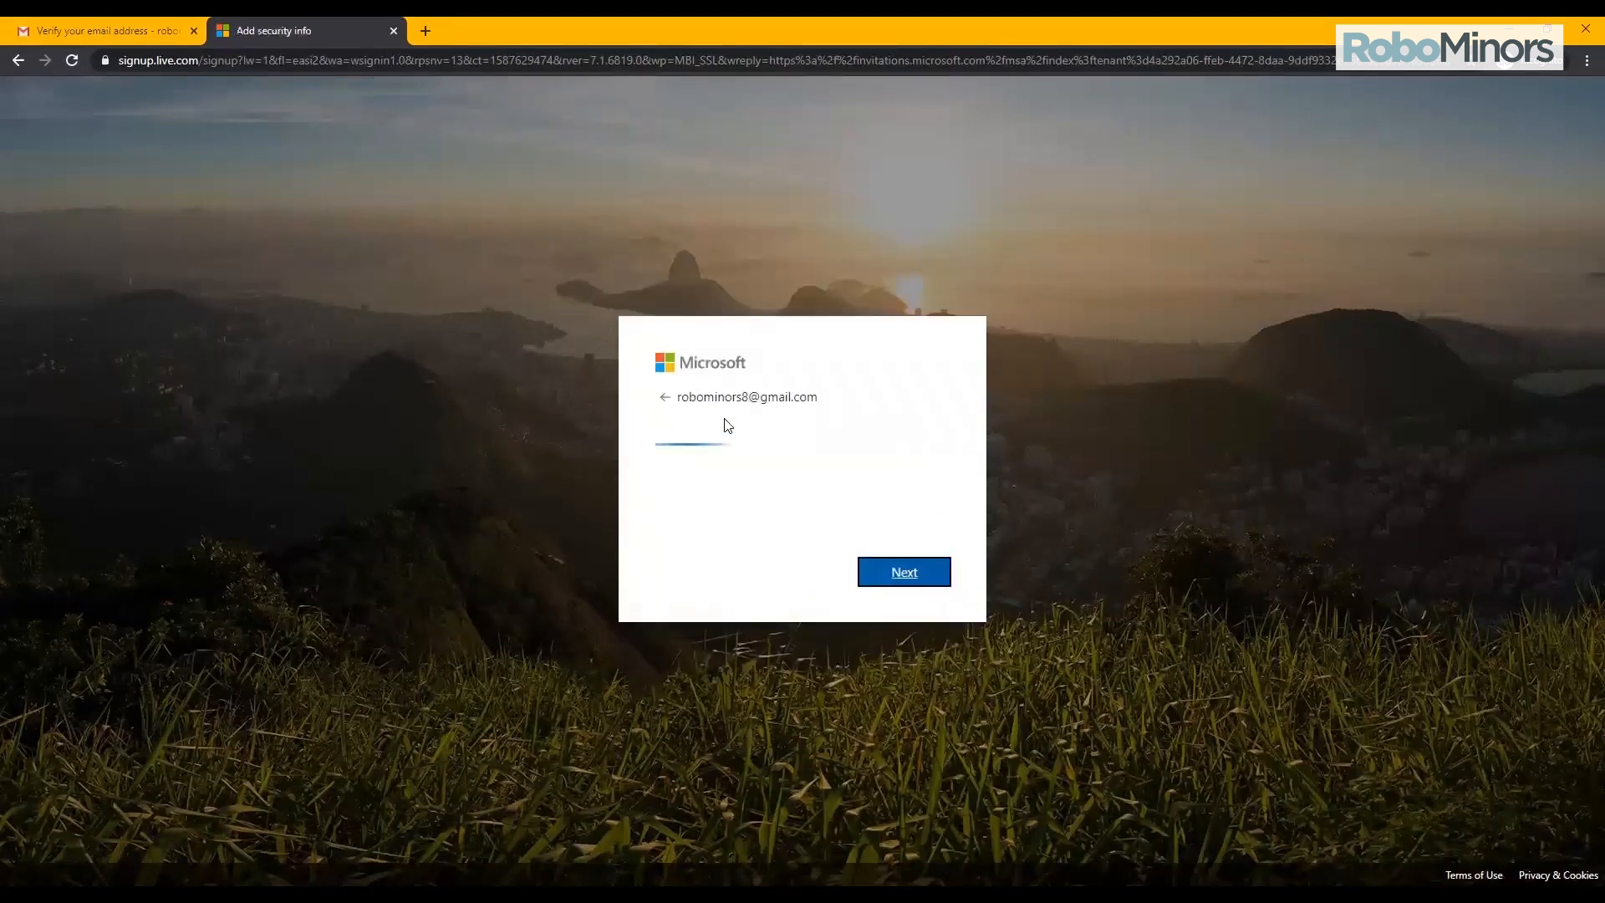
{"action": "left_click", "coordinate": [903, 571]}
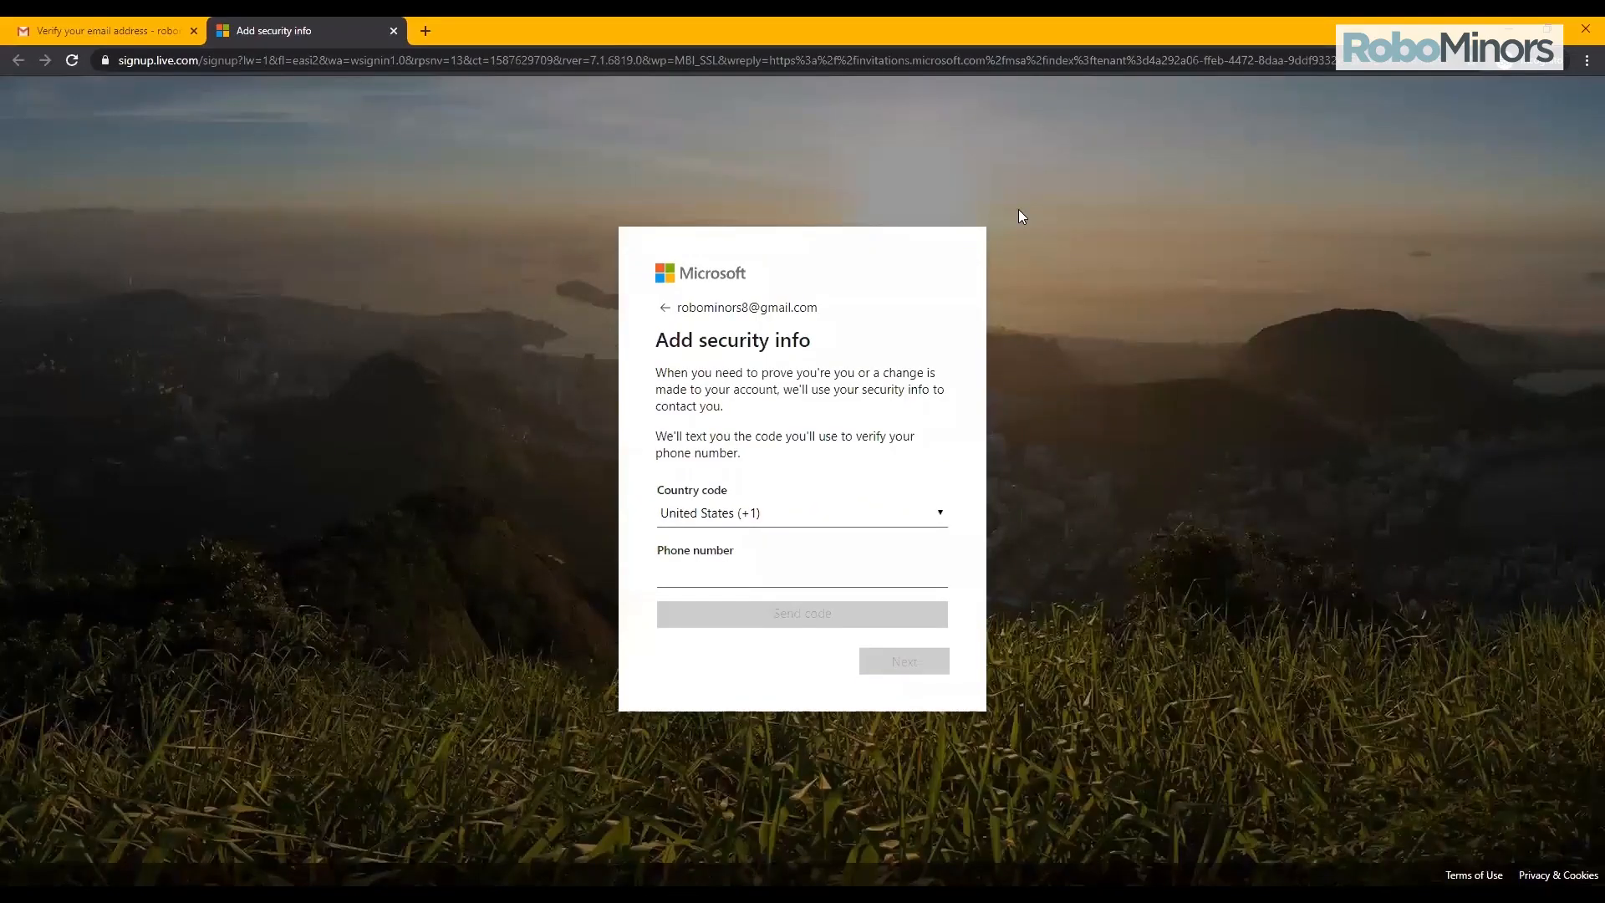
{"action": "mouse_move", "coordinate": [737, 265]}
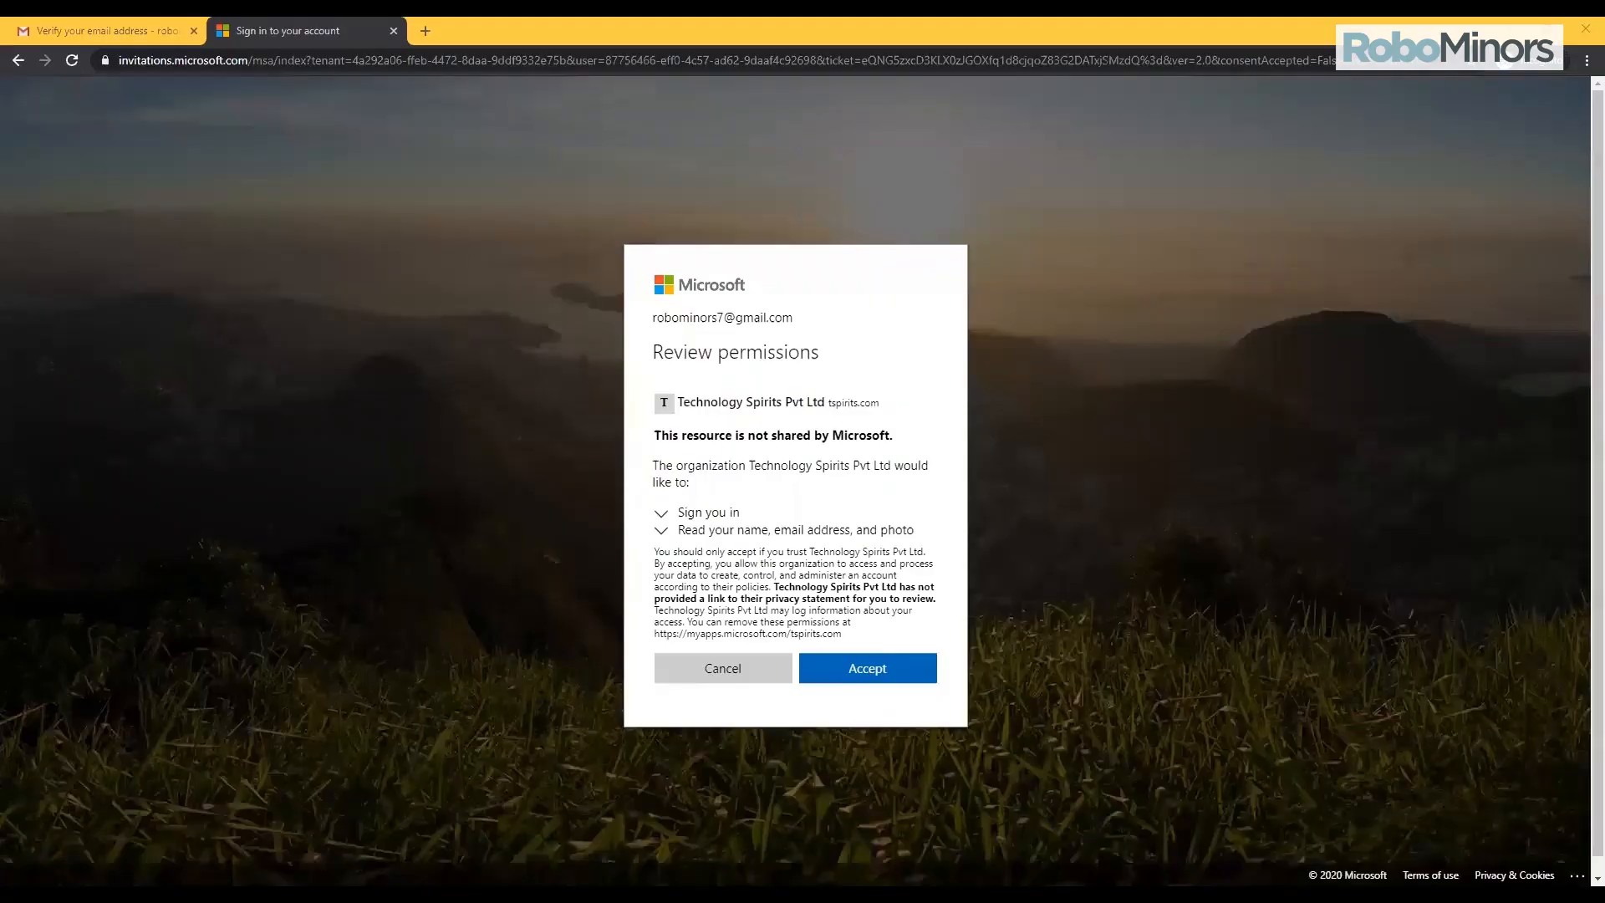
{"action": "mouse_move", "coordinate": [1045, 96]}
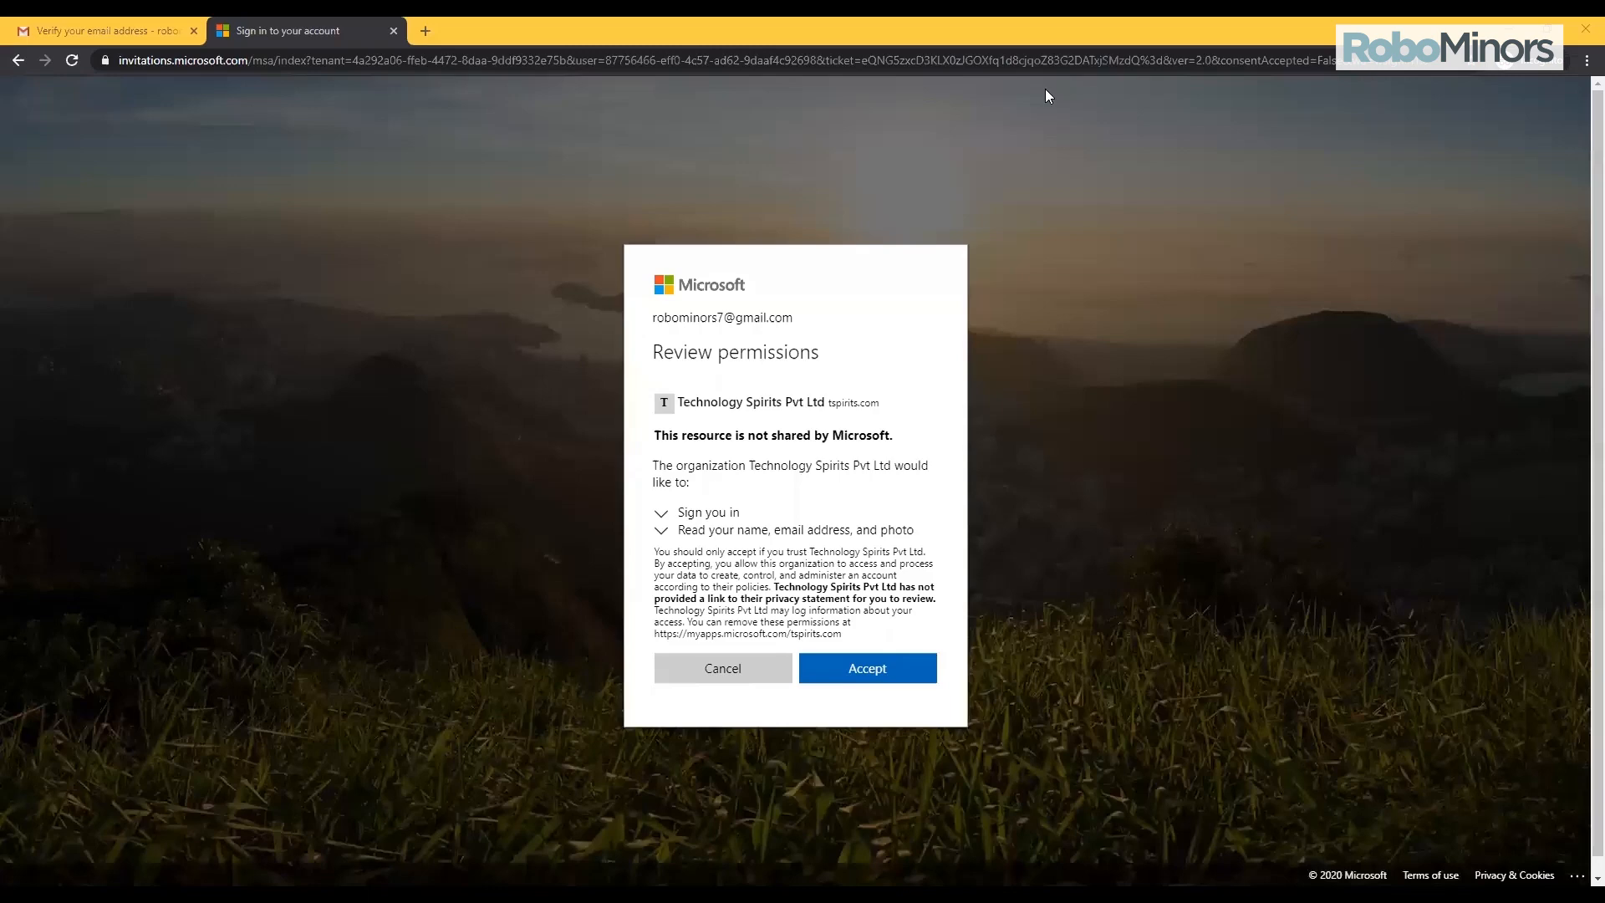
{"action": "mouse_move", "coordinate": [962, 59]}
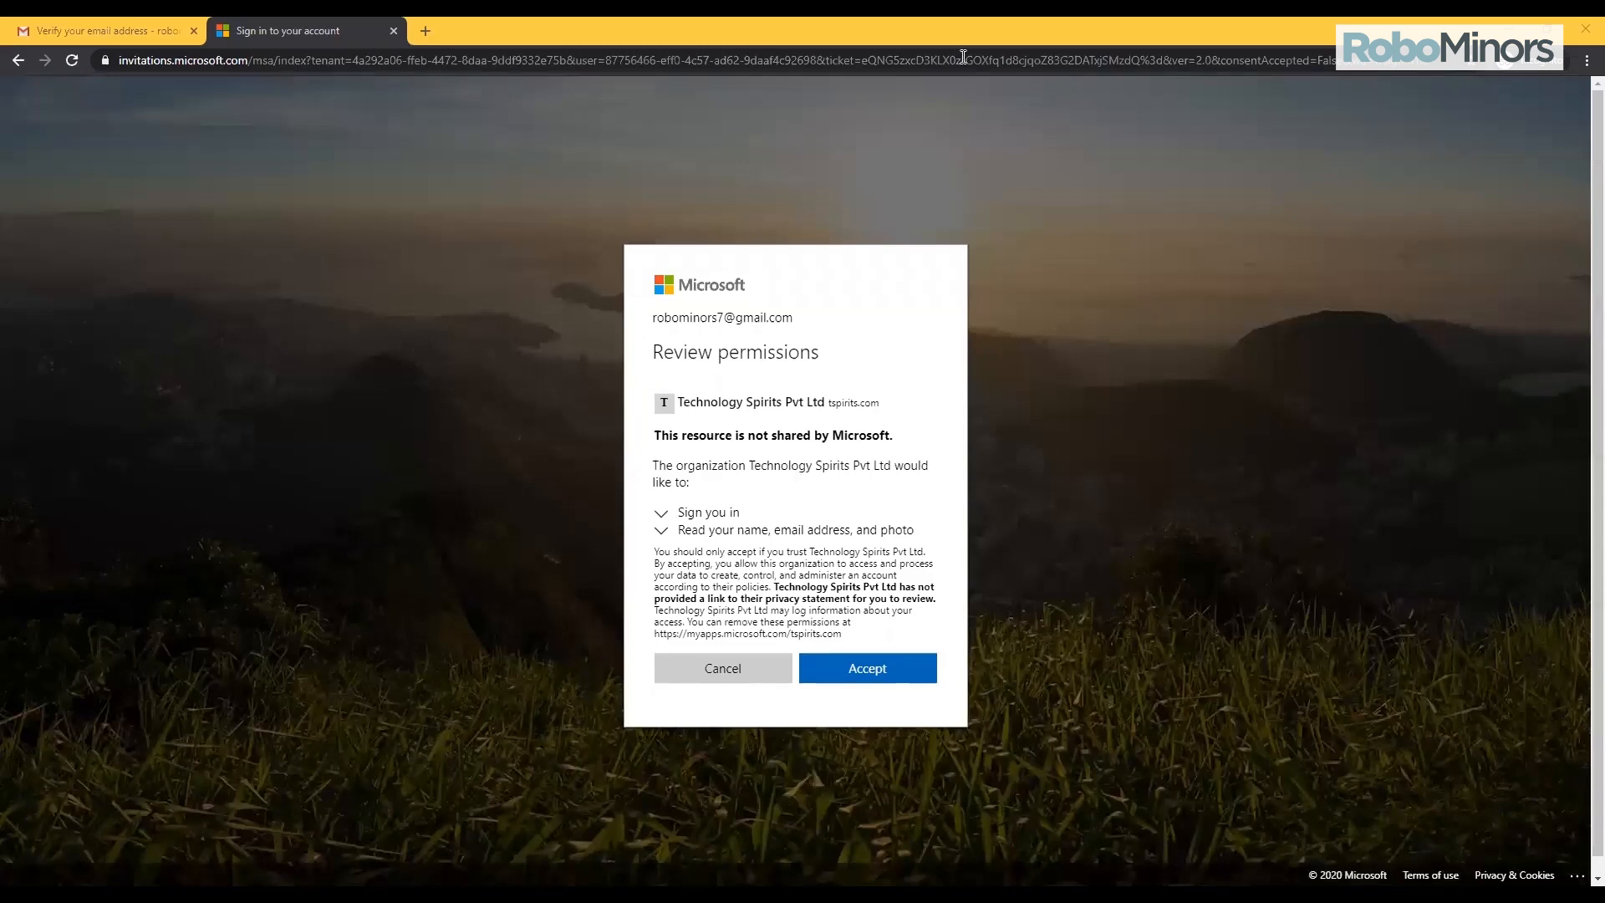
- Accept Technology Spirits Pvt Ltd's requested permissions on the Review permissions page
{"action": "left_click", "coordinate": [866, 667]}
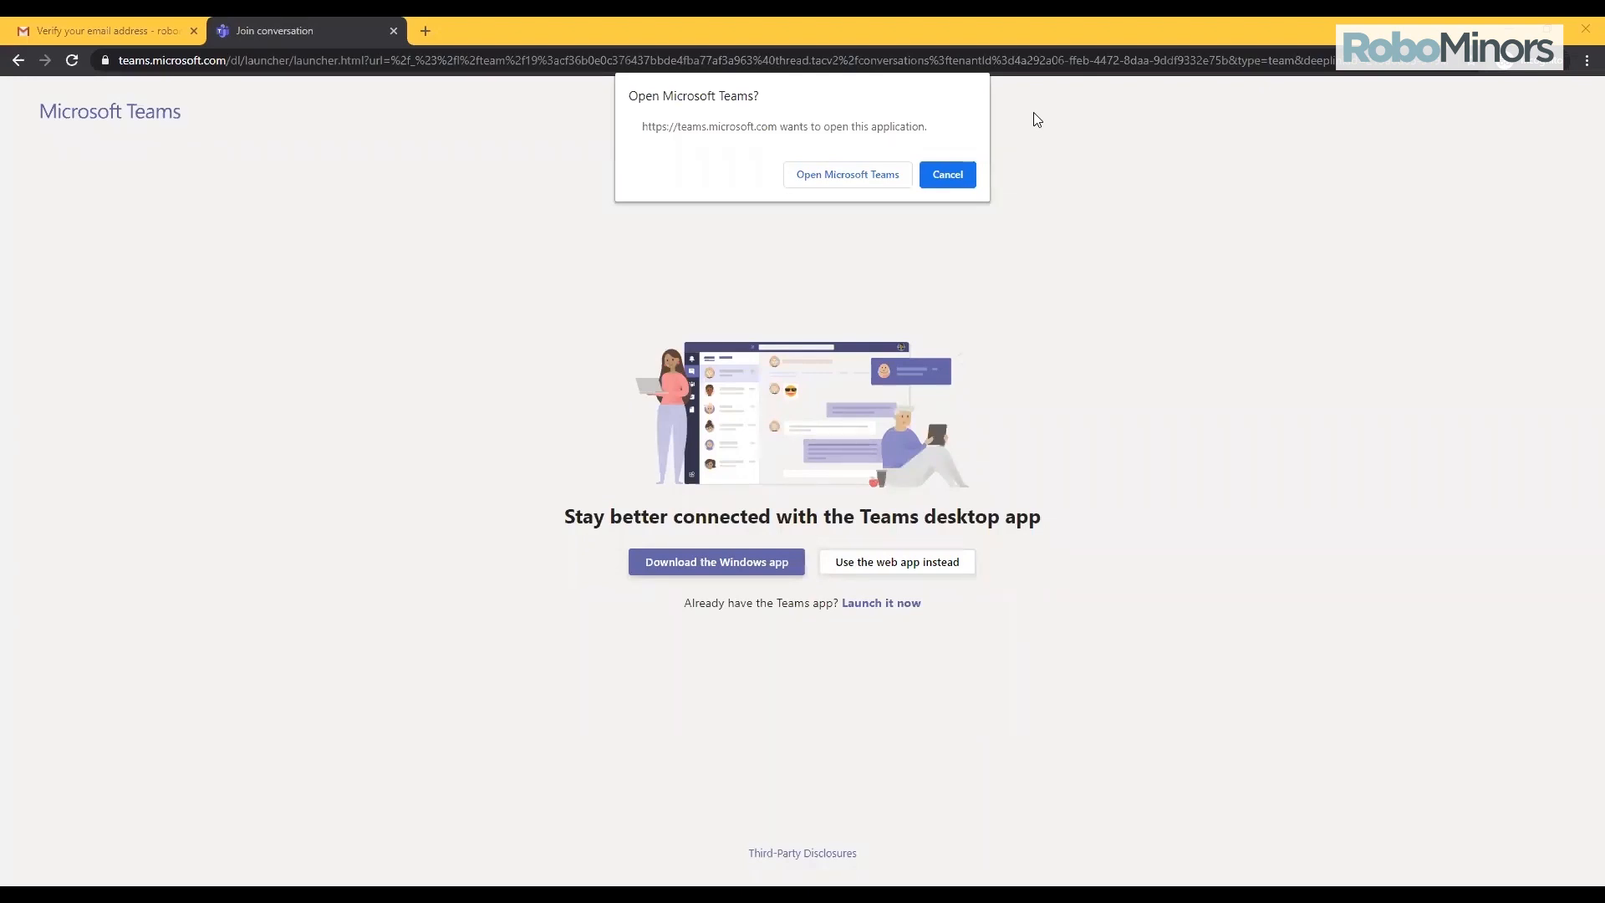
{"action": "mouse_move", "coordinate": [767, 562]}
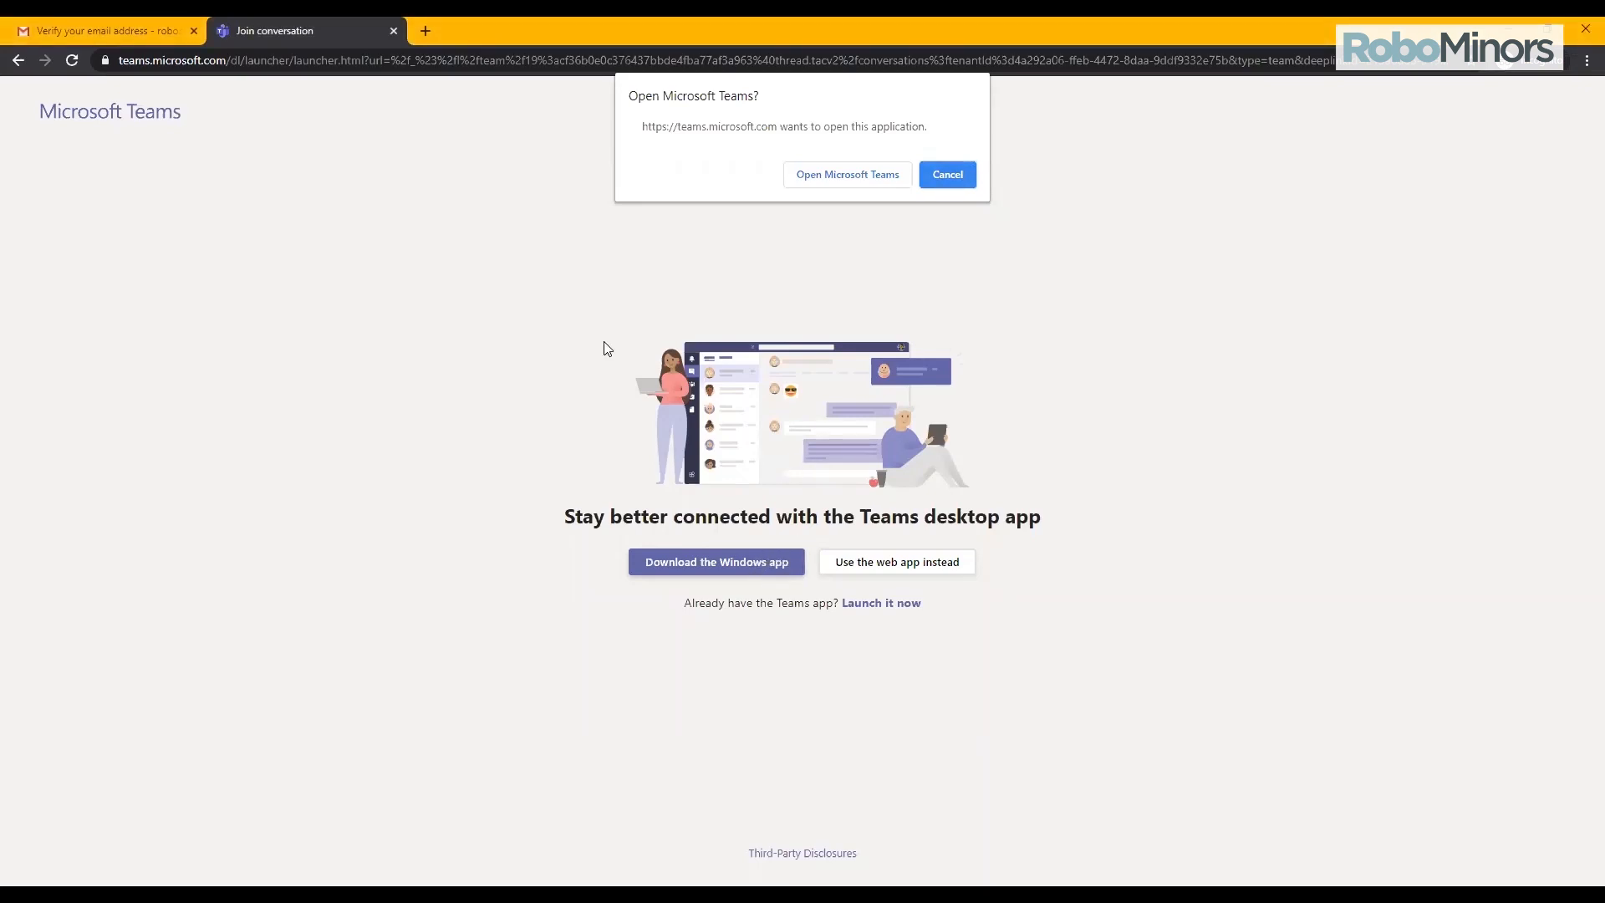
{"action": "mouse_move", "coordinate": [860, 270]}
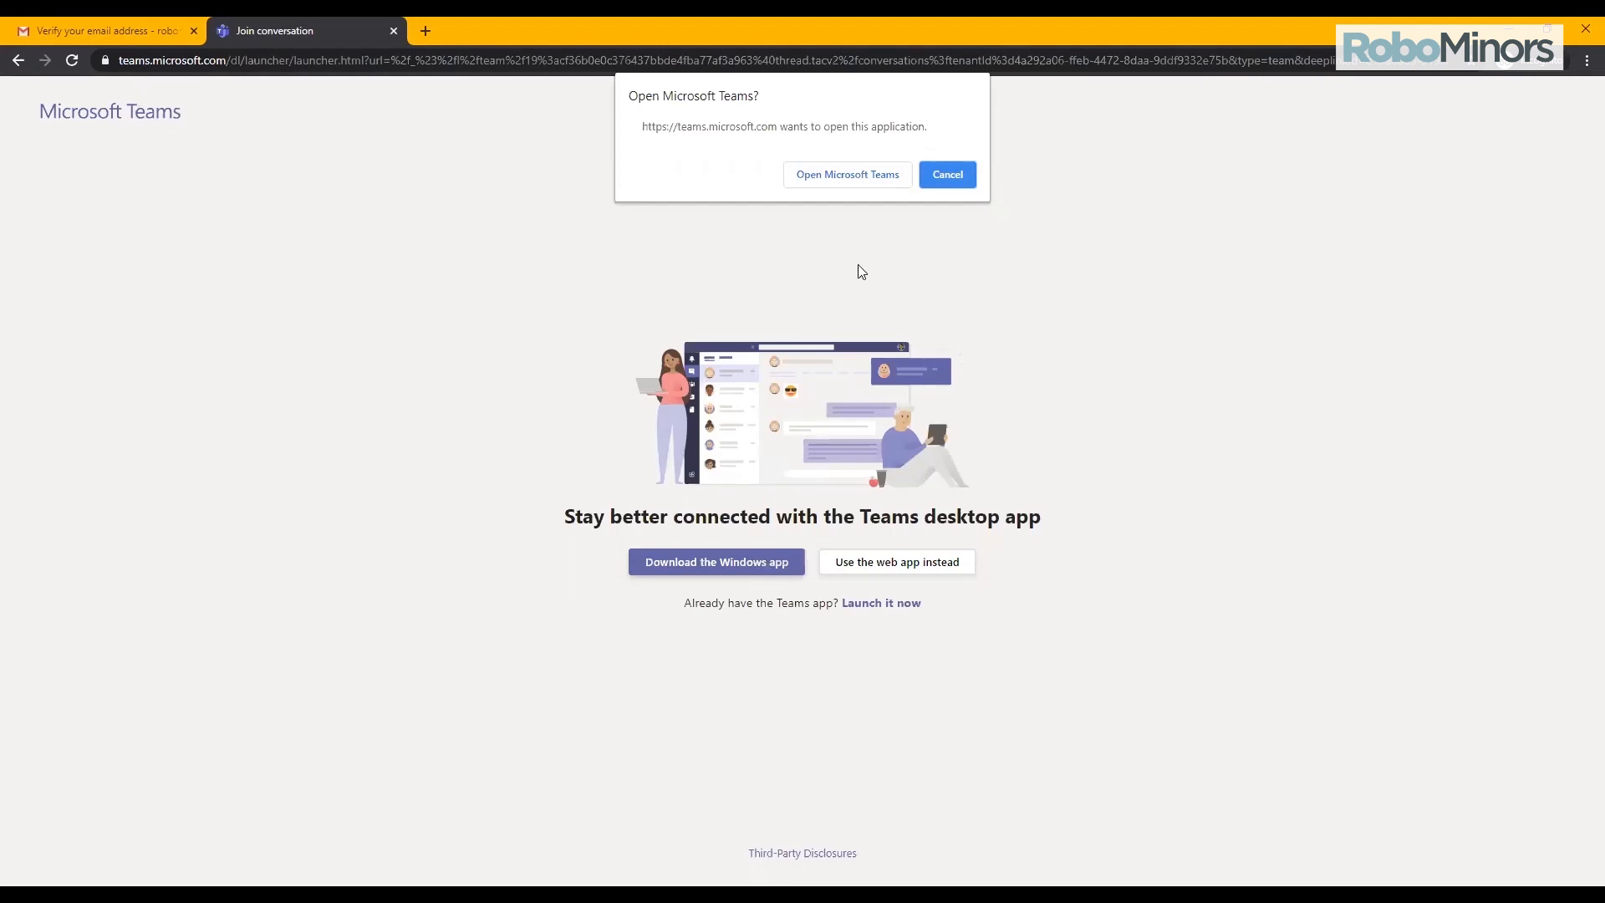
{"action": "mouse_move", "coordinate": [678, 97]}
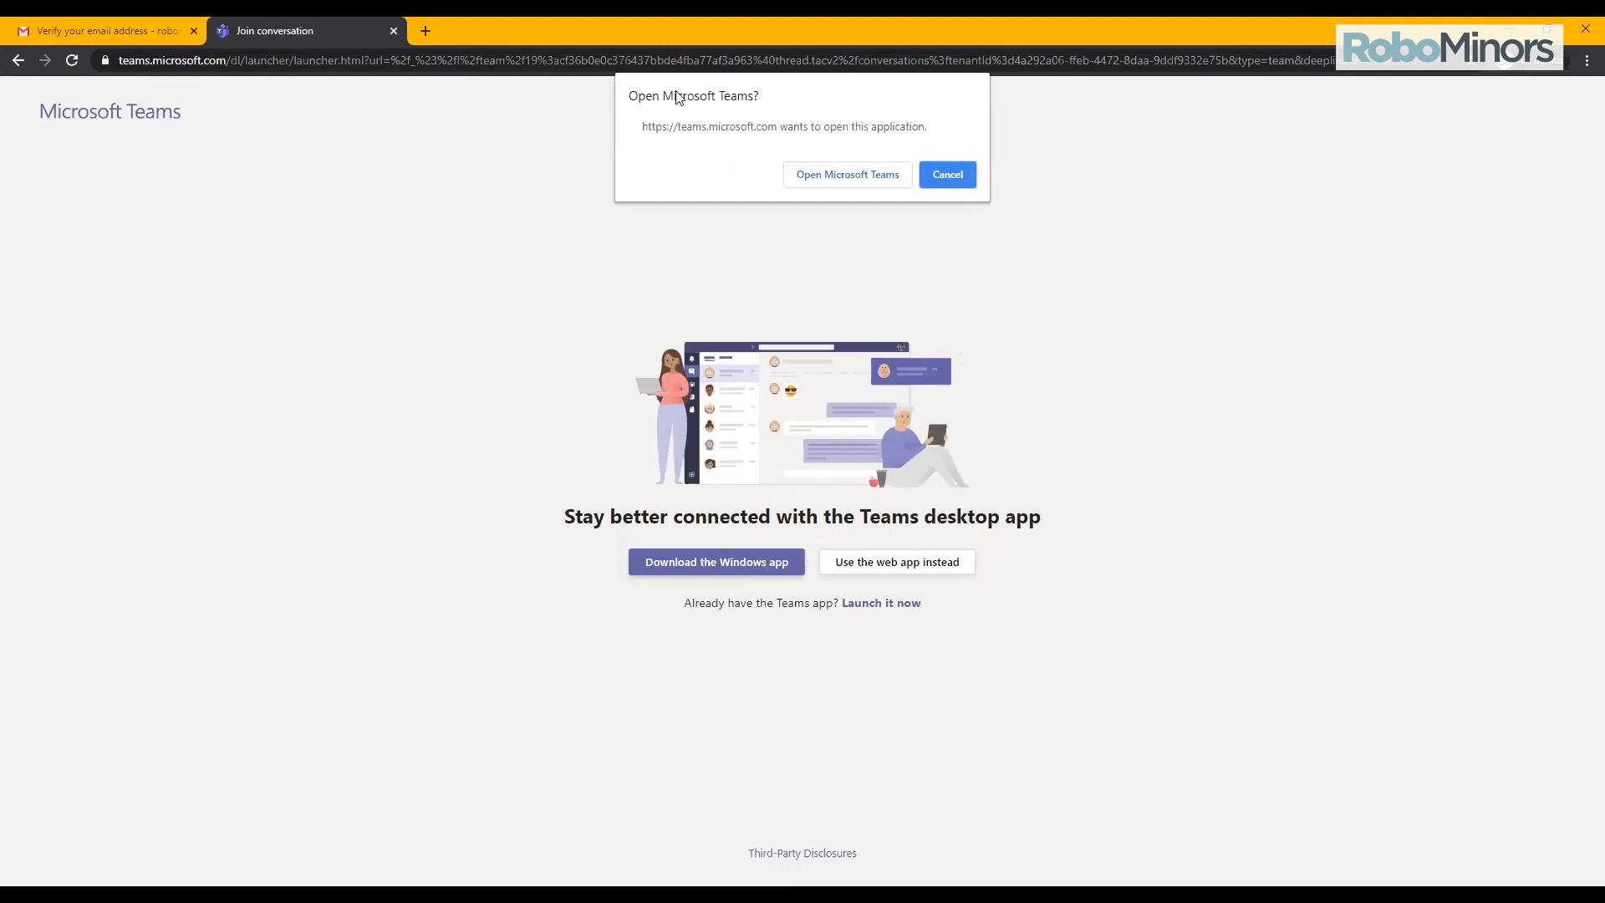
{"action": "mouse_move", "coordinate": [647, 53]}
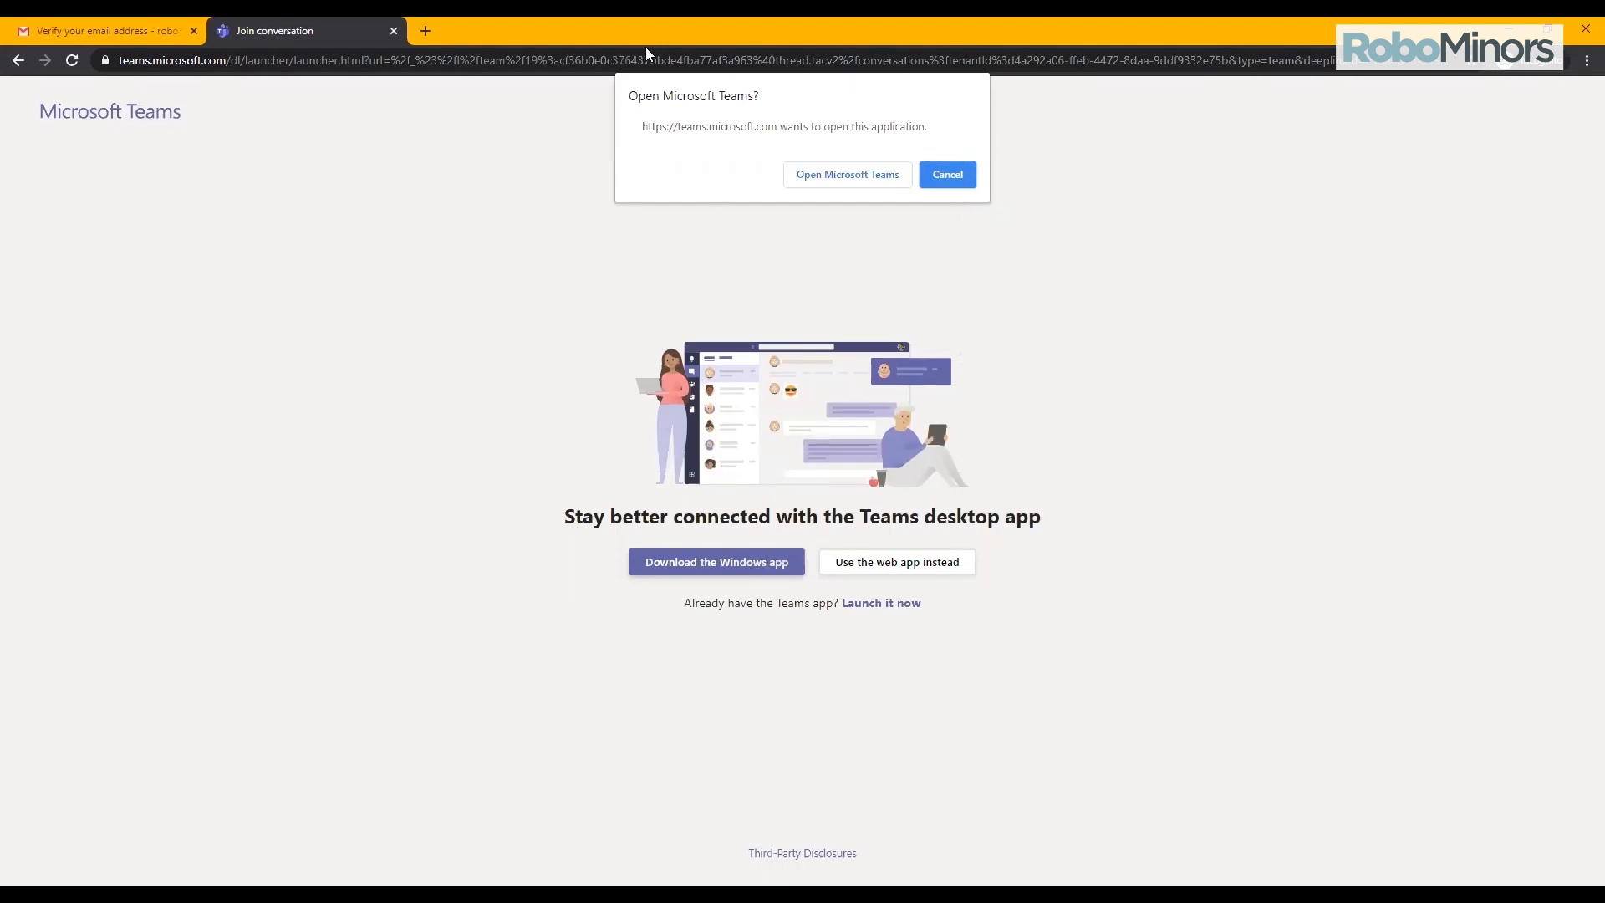
{"action": "mouse_move", "coordinate": [834, 184]}
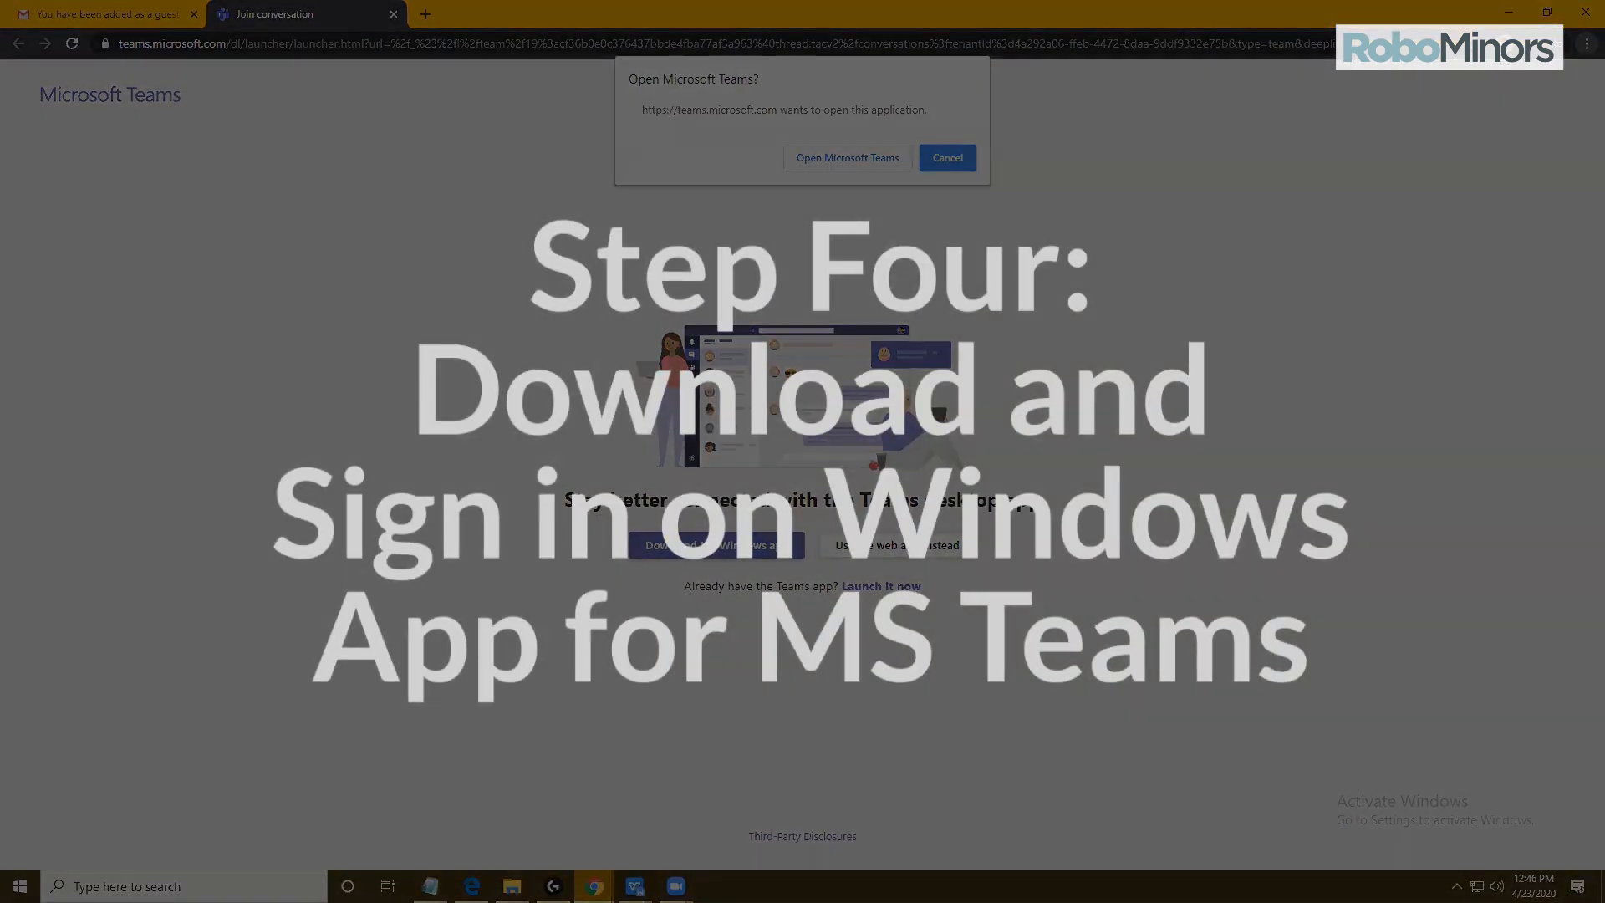
- Launch the Teams desktop app and submit the guest Gmail address to sign in
{"action": "left_click", "coordinate": [847, 158]}
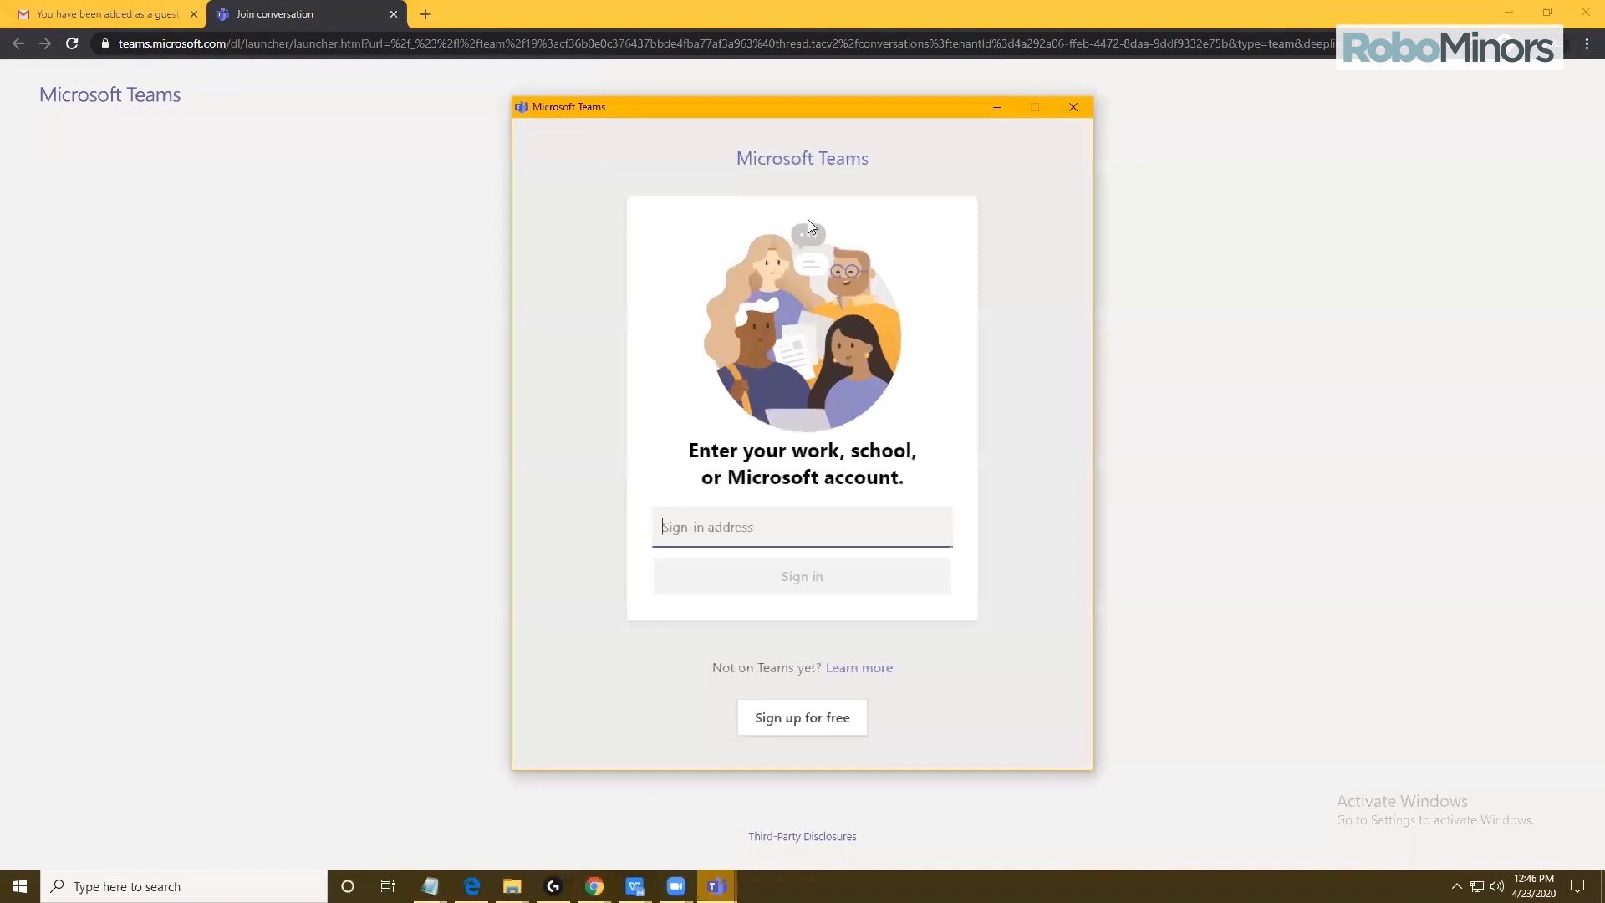
{"action": "left_click", "coordinate": [802, 576]}
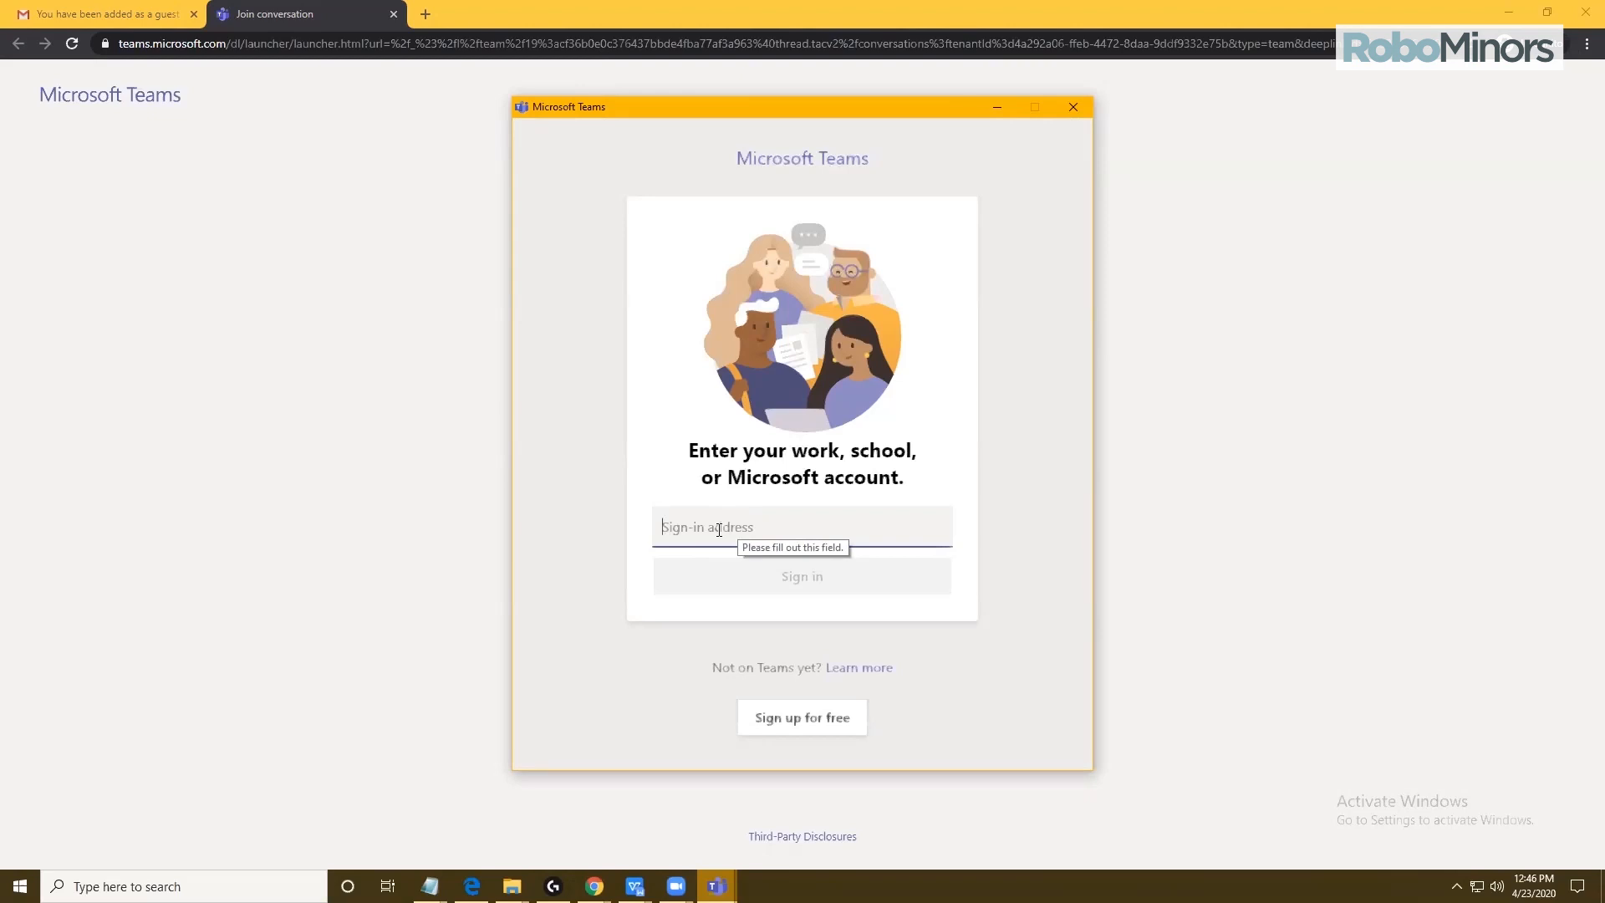
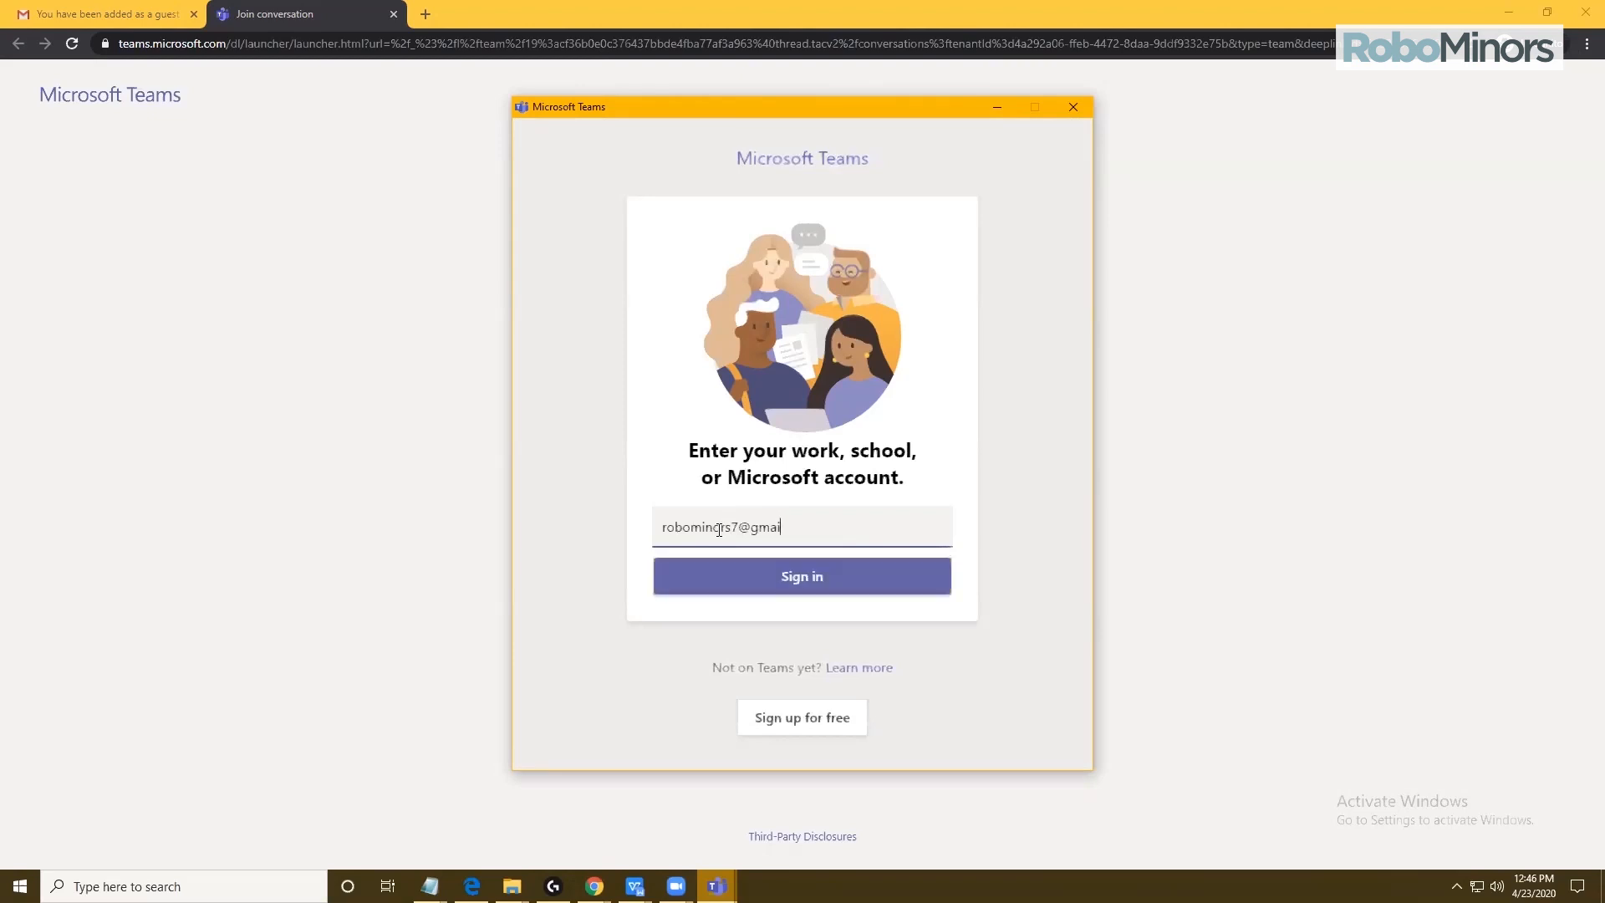
{"action": "left_click", "coordinate": [801, 575]}
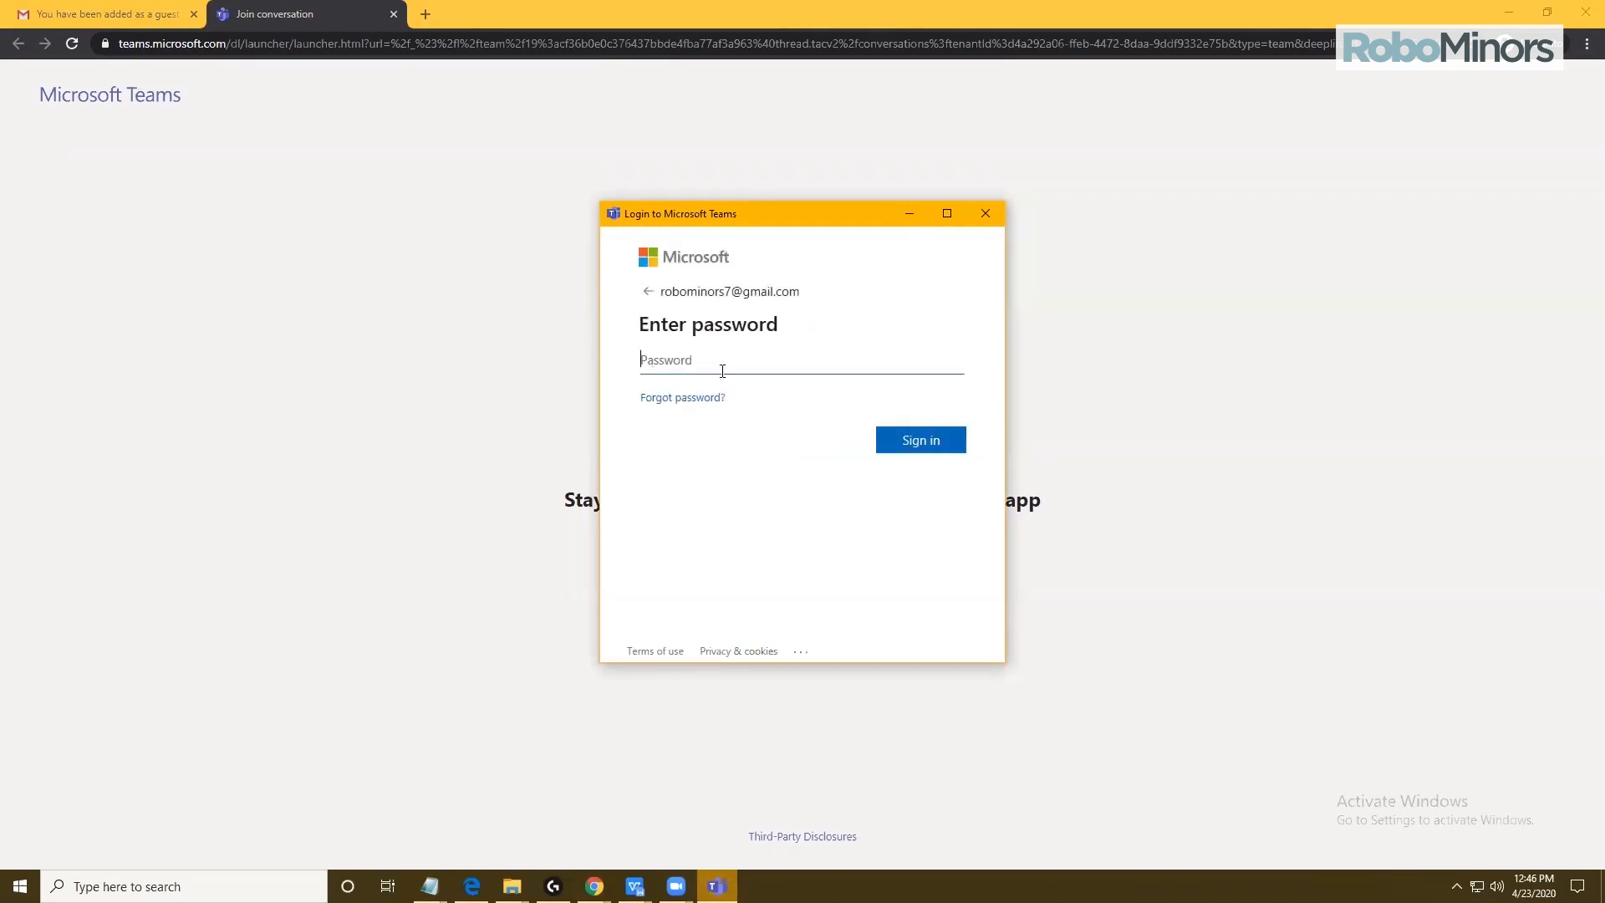
- Enter the account password to complete the Teams desktop sign-in
{"action": "type", "text": "password"}
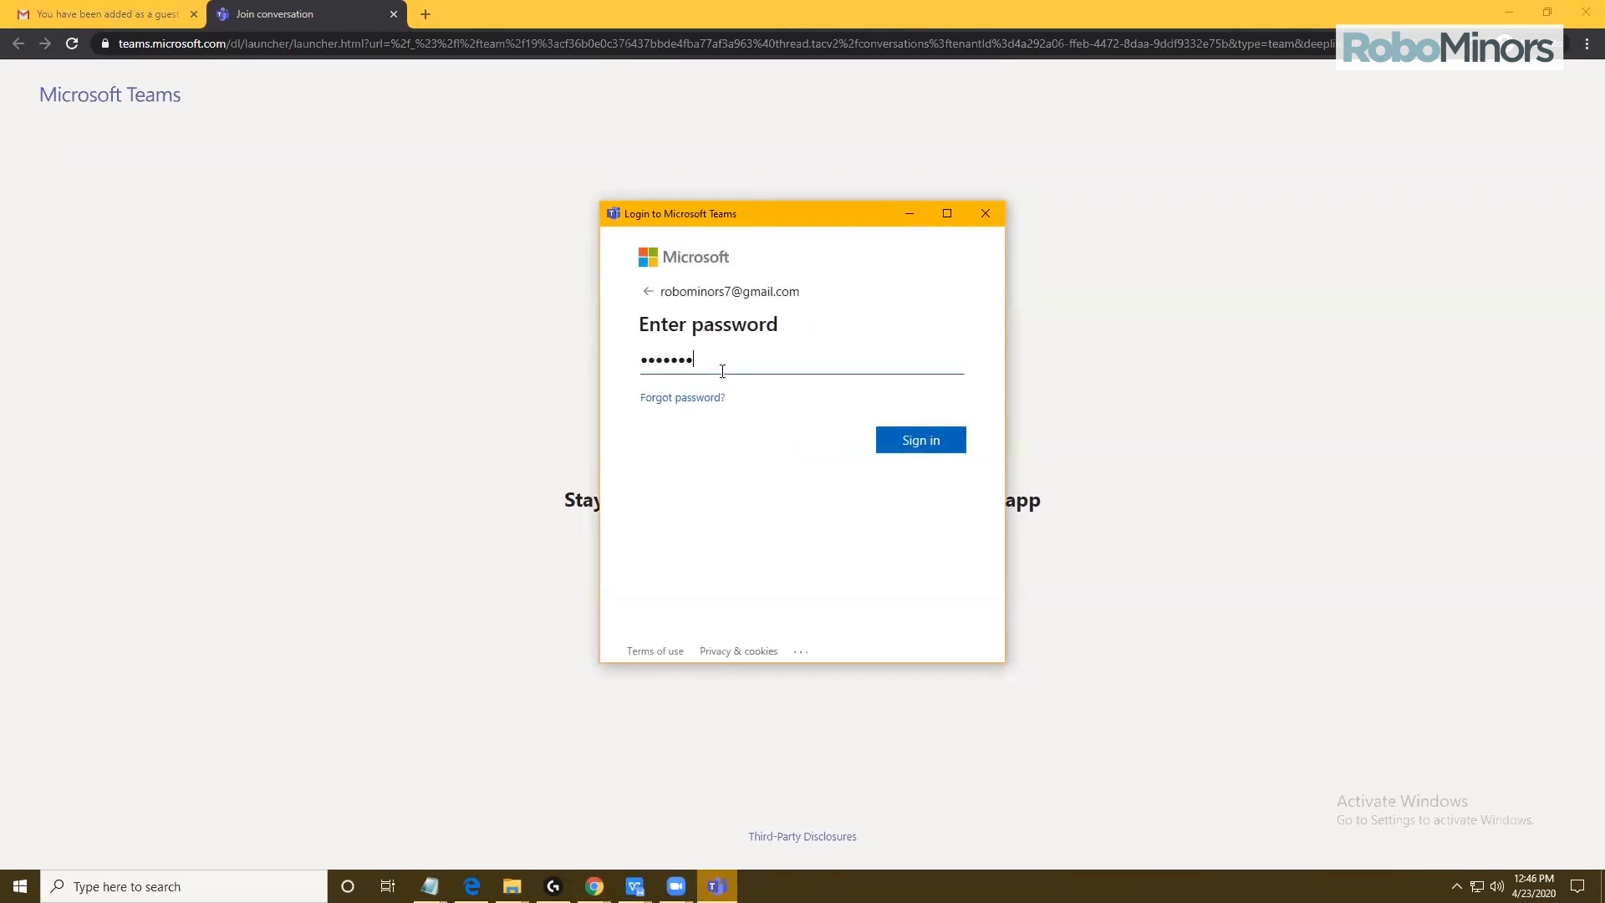
{"action": "left_click", "coordinate": [917, 438]}
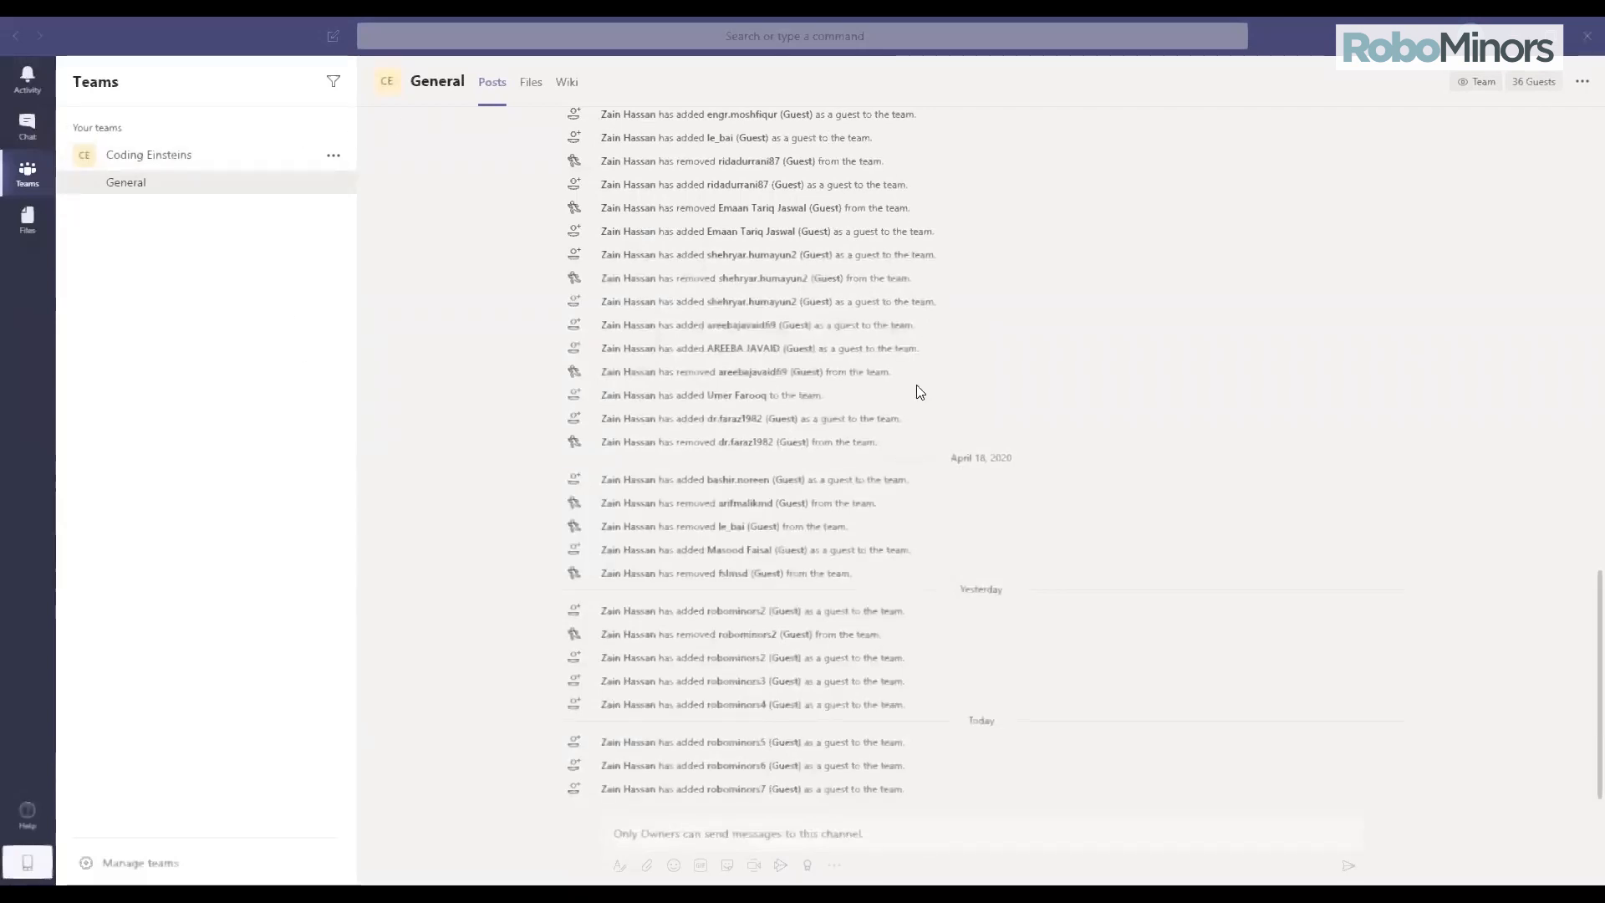
{"action": "mouse_move", "coordinate": [543, 478]}
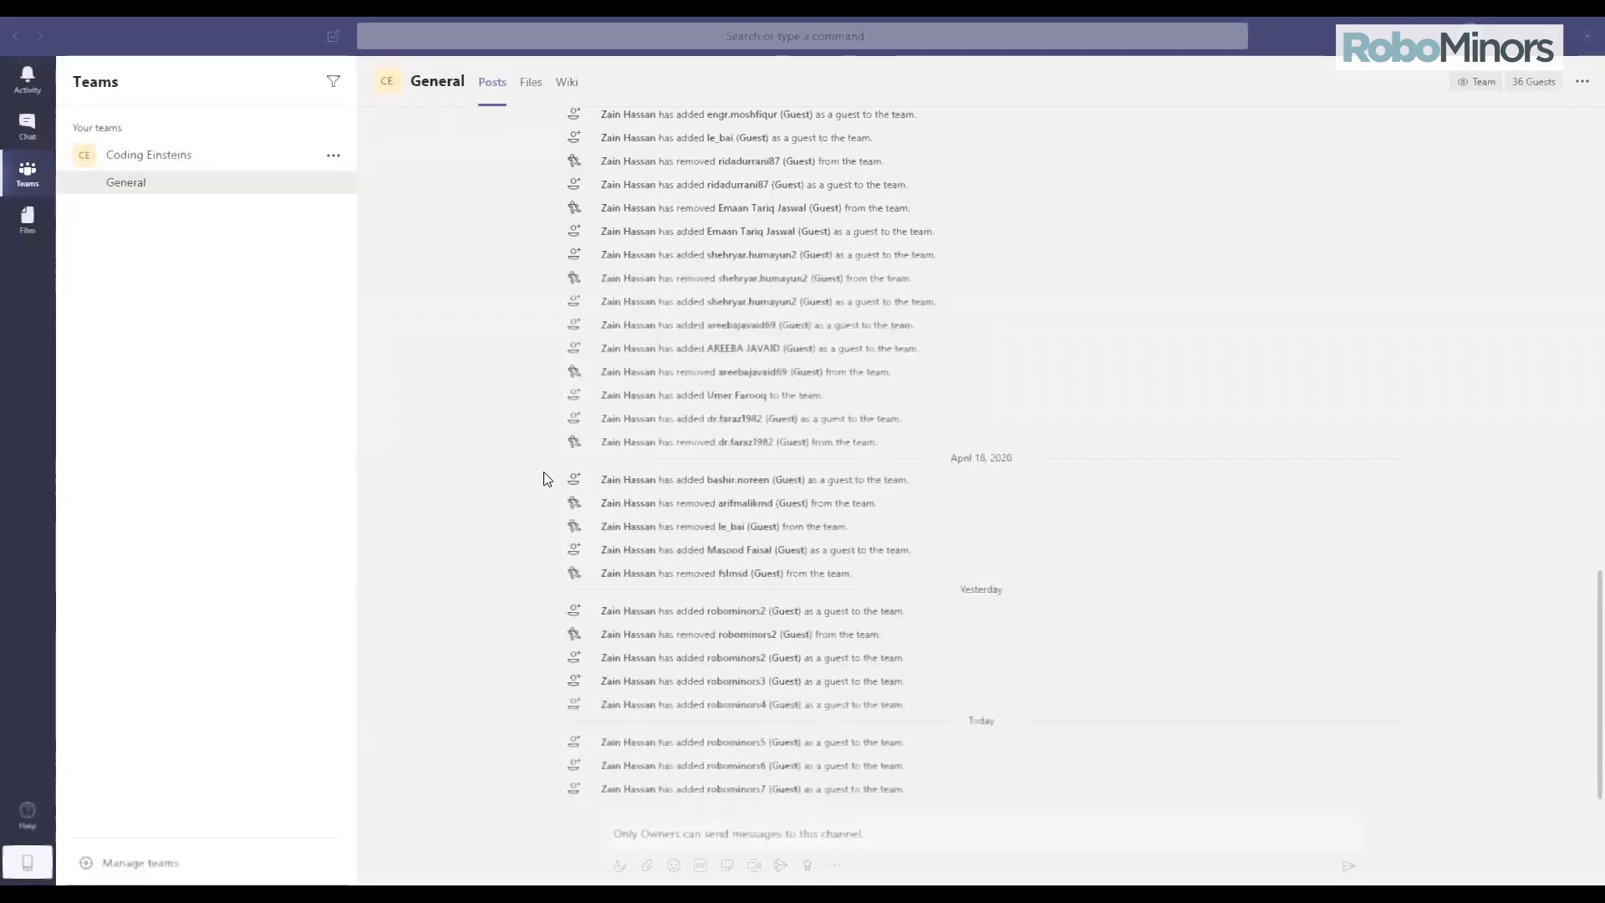
{"action": "mouse_move", "coordinate": [131, 161]}
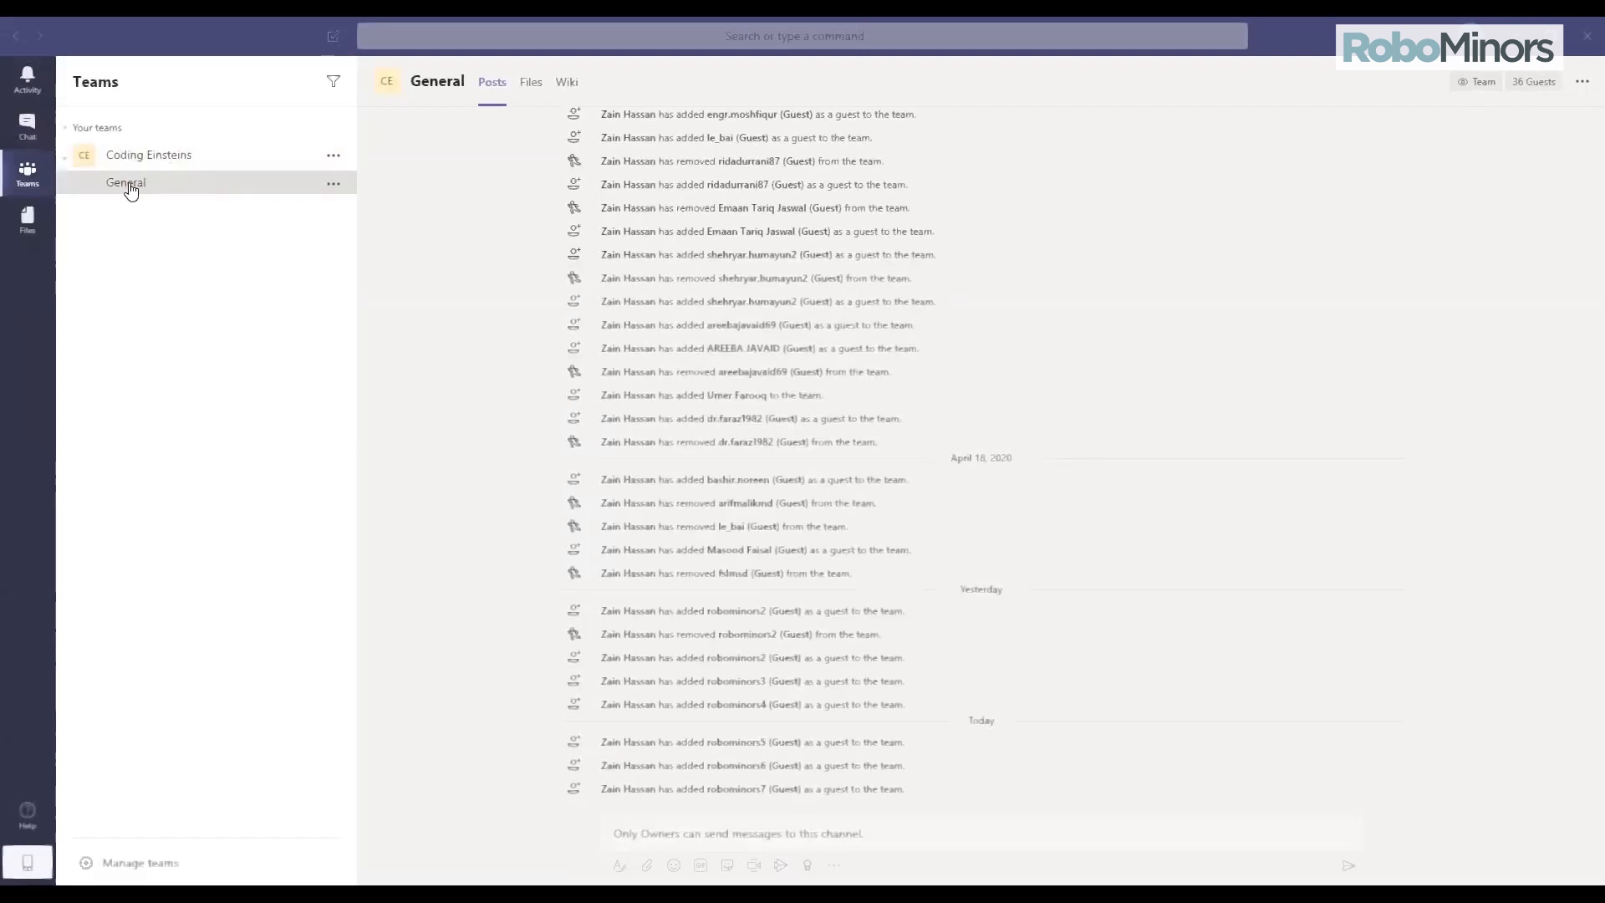
{"action": "mouse_move", "coordinate": [125, 182]}
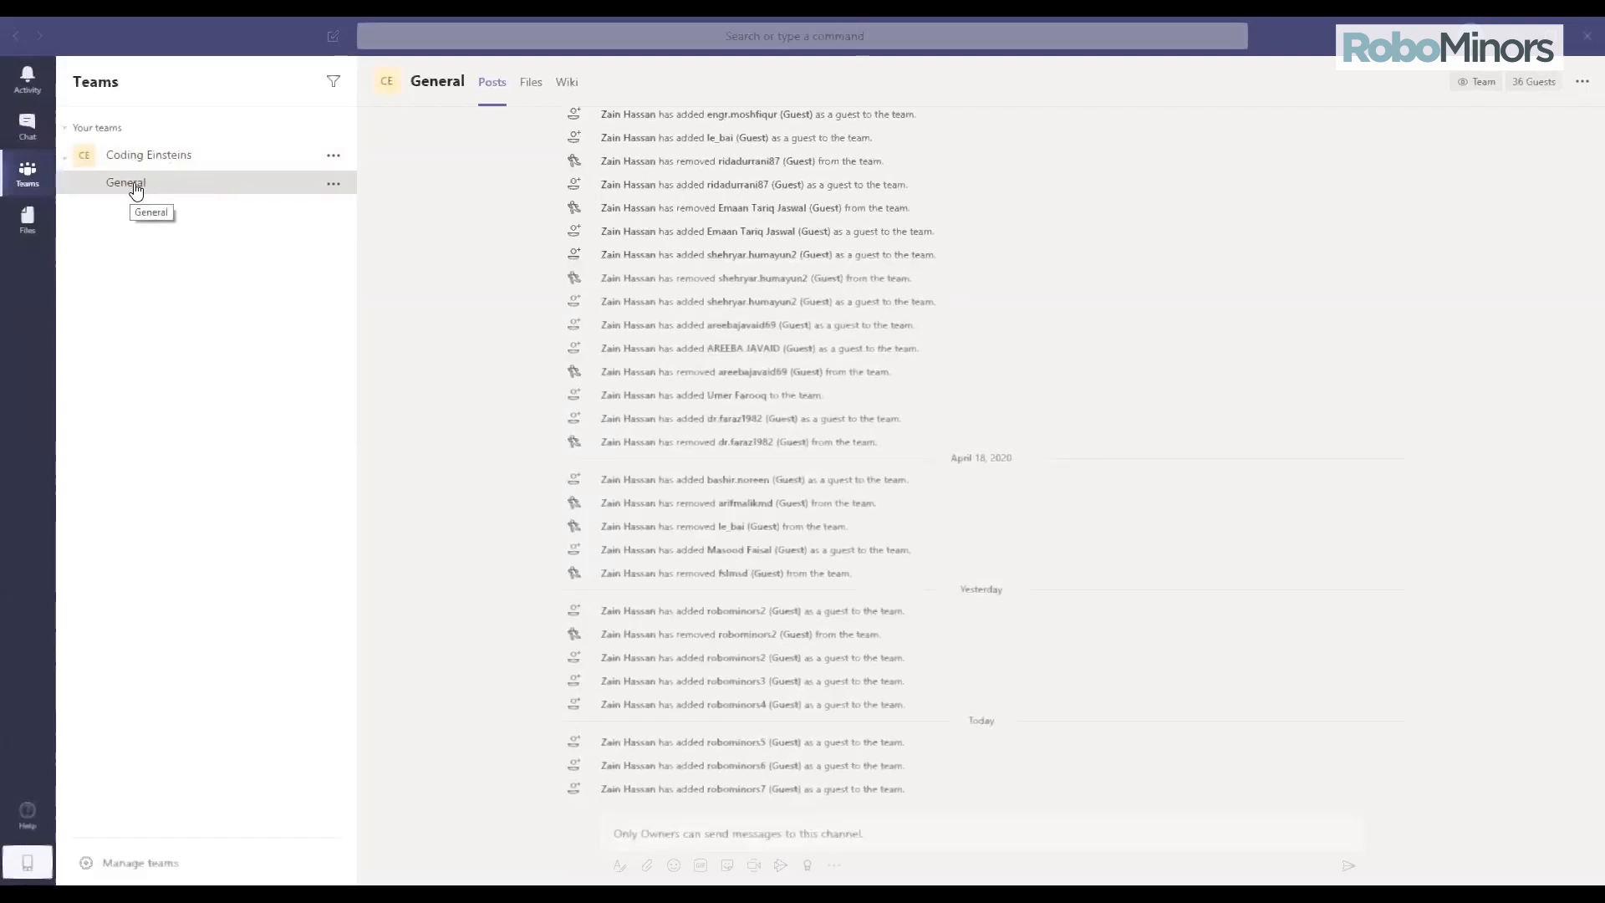